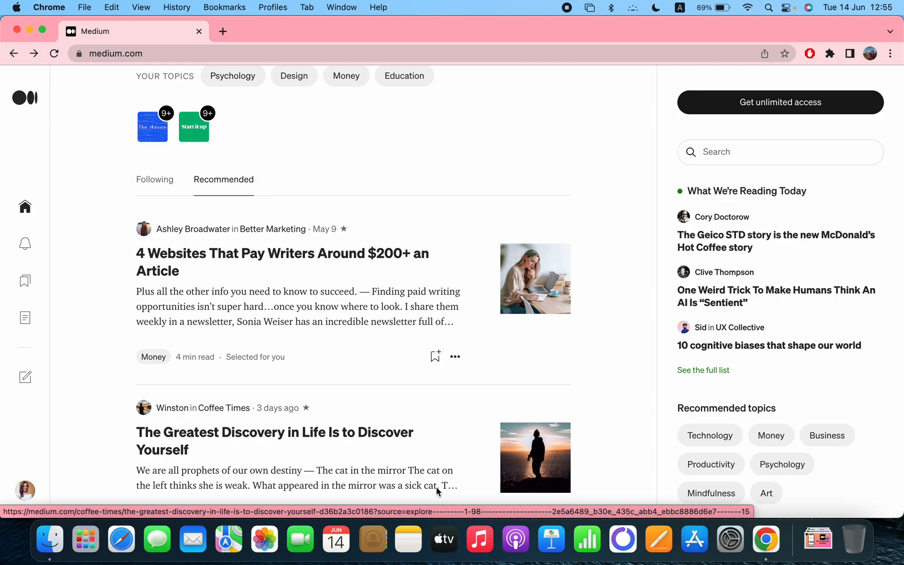
# Step: Open the account menu from the profile avatar in the left sidebar
pyautogui.click(25, 491)
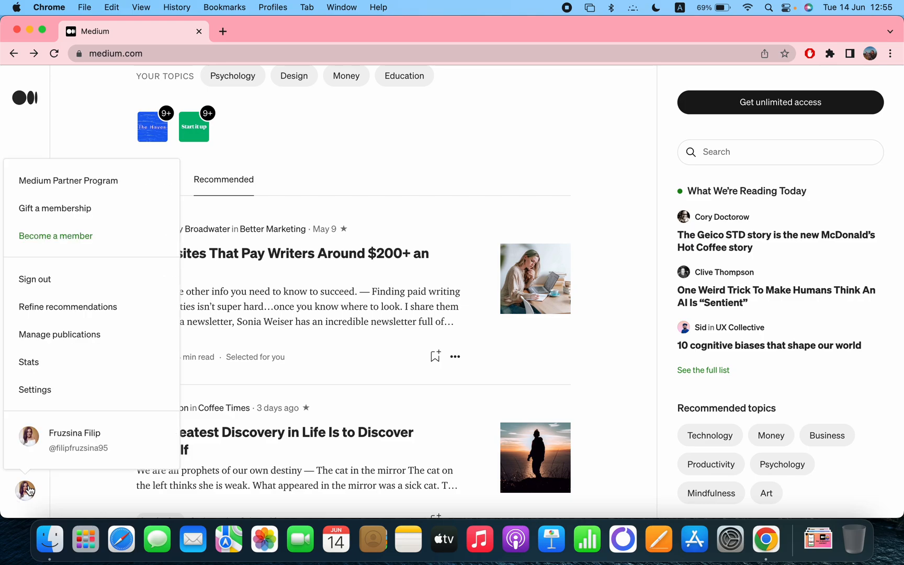
pyautogui.moveTo(105, 197)
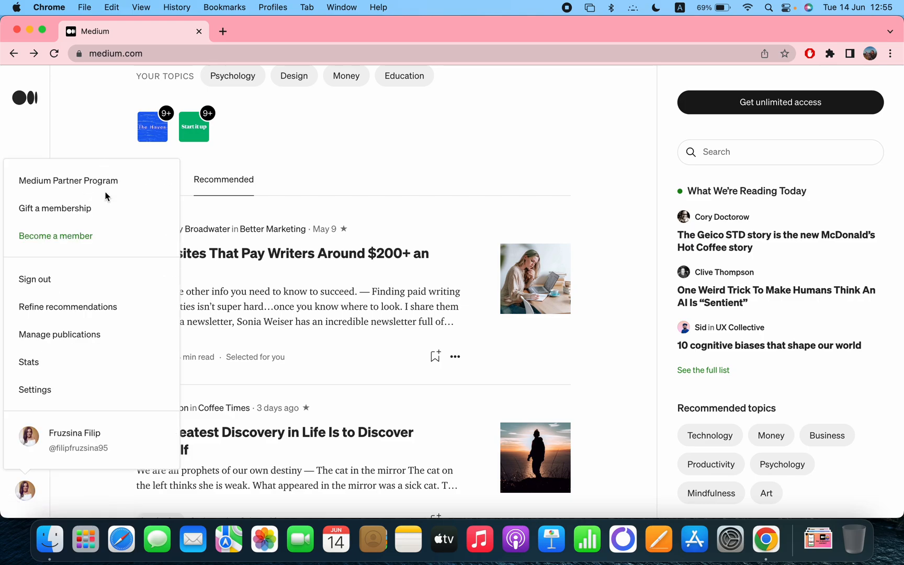
pyautogui.moveTo(26, 496)
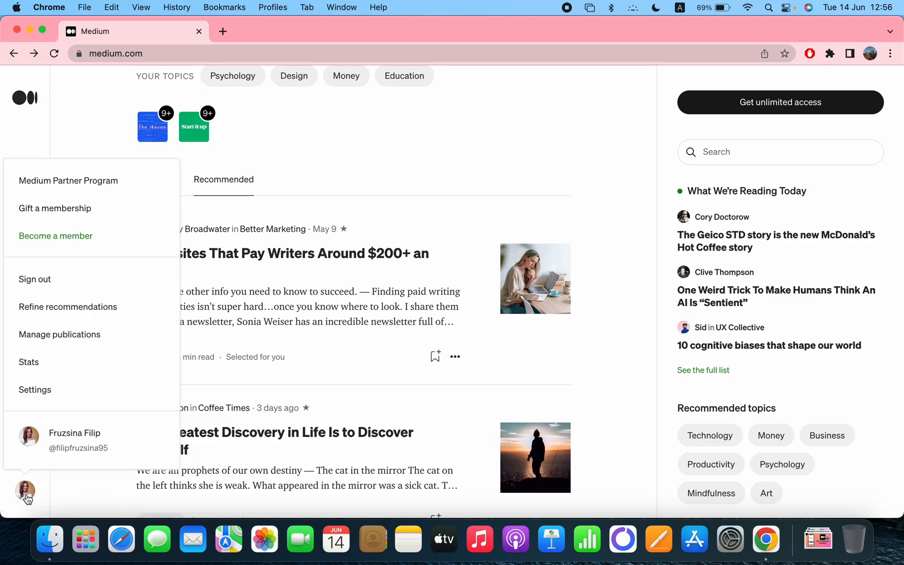
pyautogui.moveTo(91, 191)
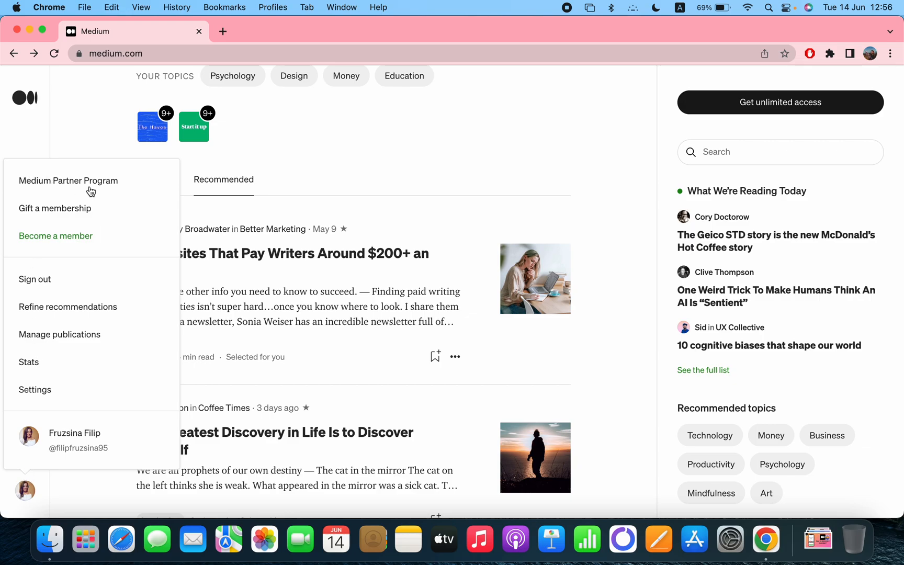
pyautogui.moveTo(60, 187)
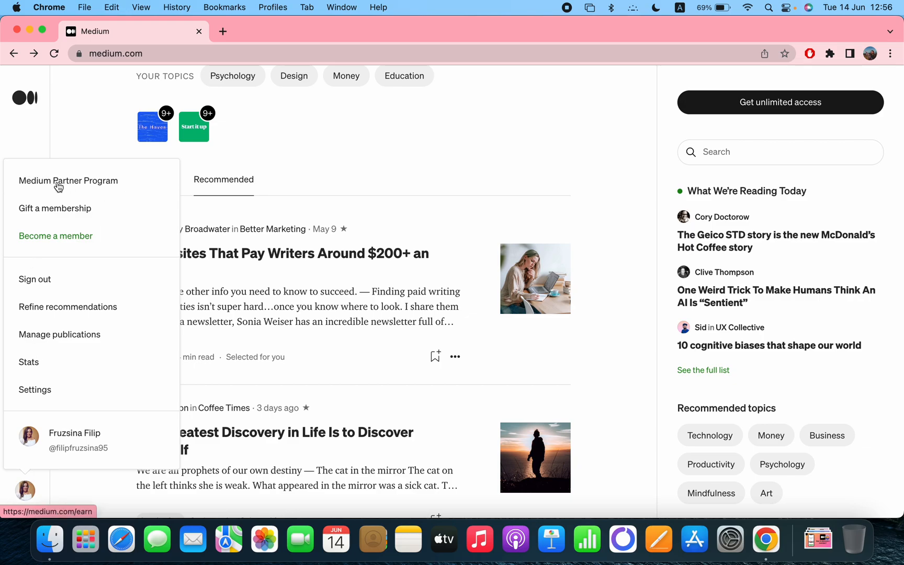
# Step: Go to the Medium Partner Program earn page and scroll through its earning ways, steps and FAQs
pyautogui.click(67, 180)
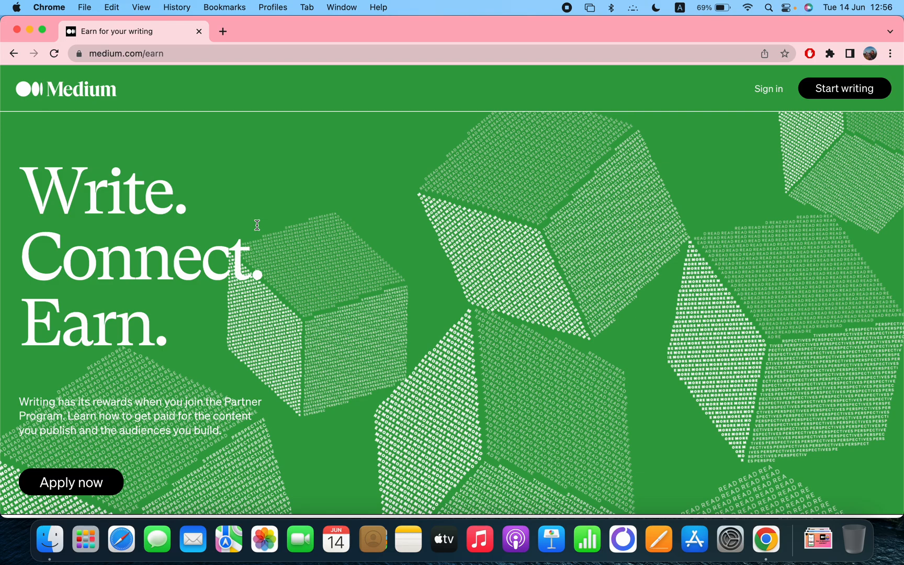
pyautogui.moveTo(260, 388)
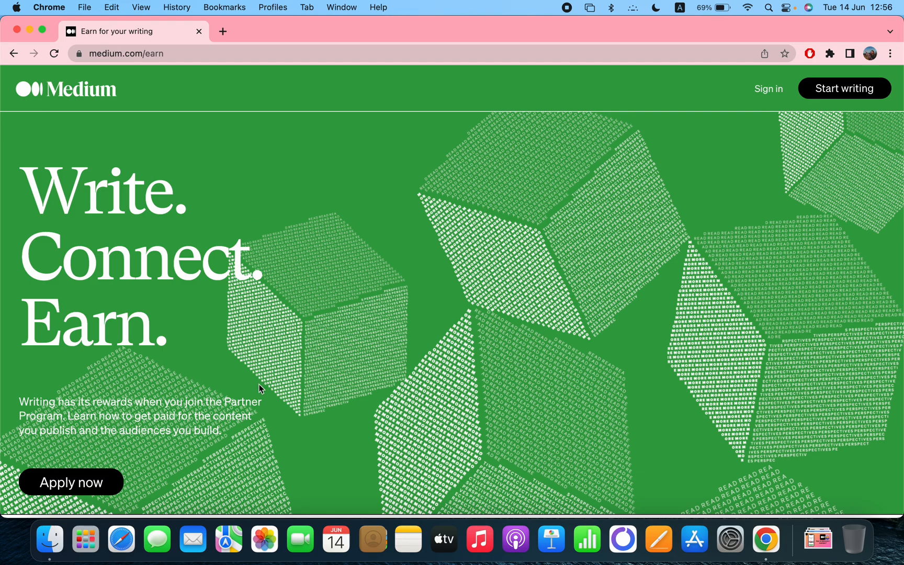
pyautogui.moveTo(256, 392)
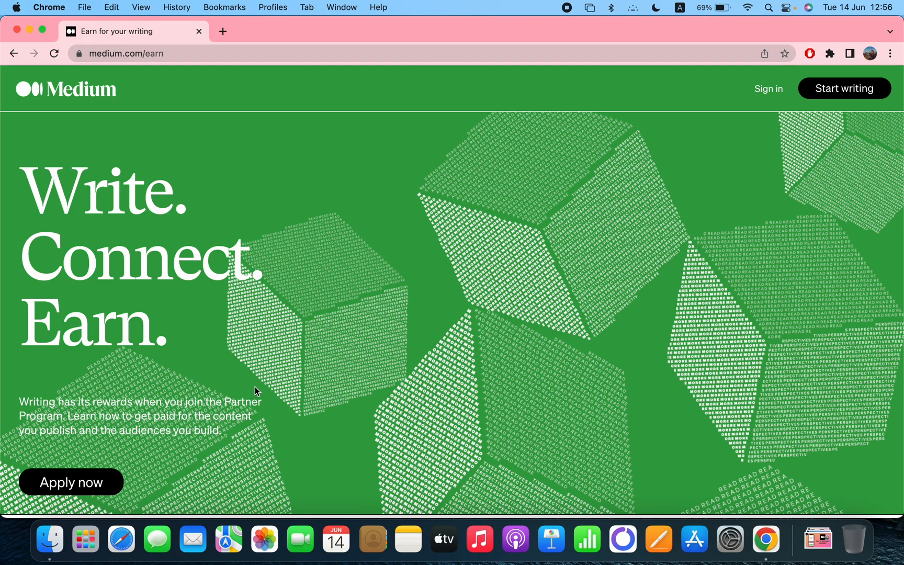
pyautogui.scroll(-3)
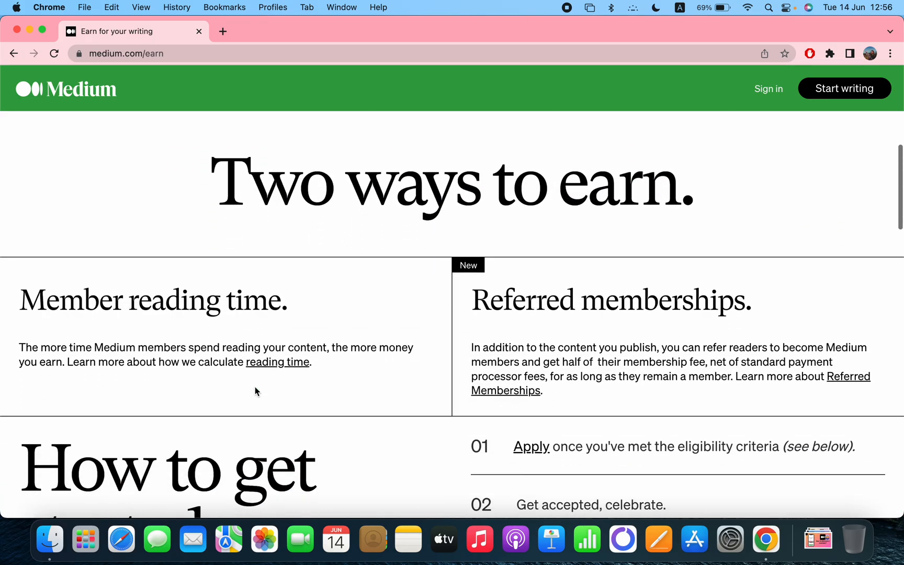
pyautogui.scroll(-3)
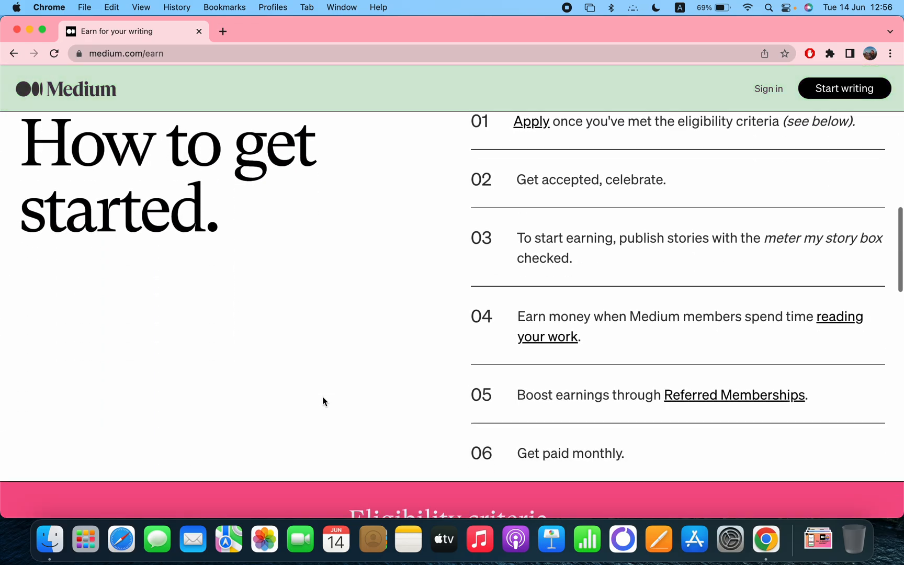
pyautogui.scroll(-3)
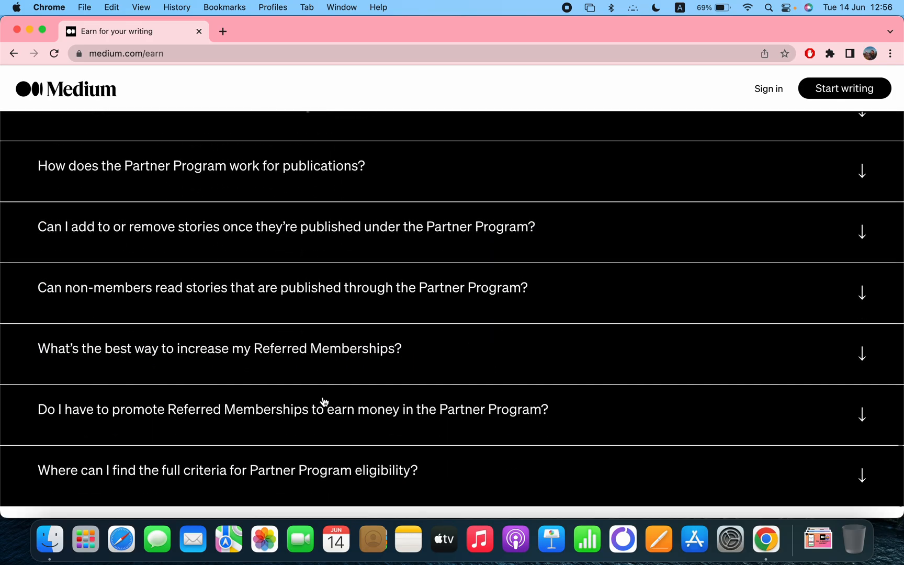
pyautogui.scroll(3)
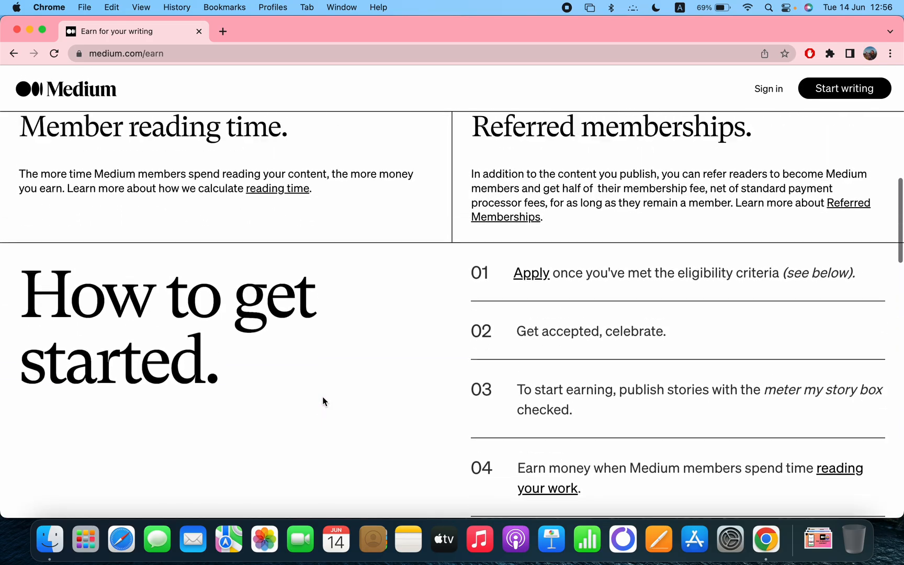
pyautogui.scroll(3)
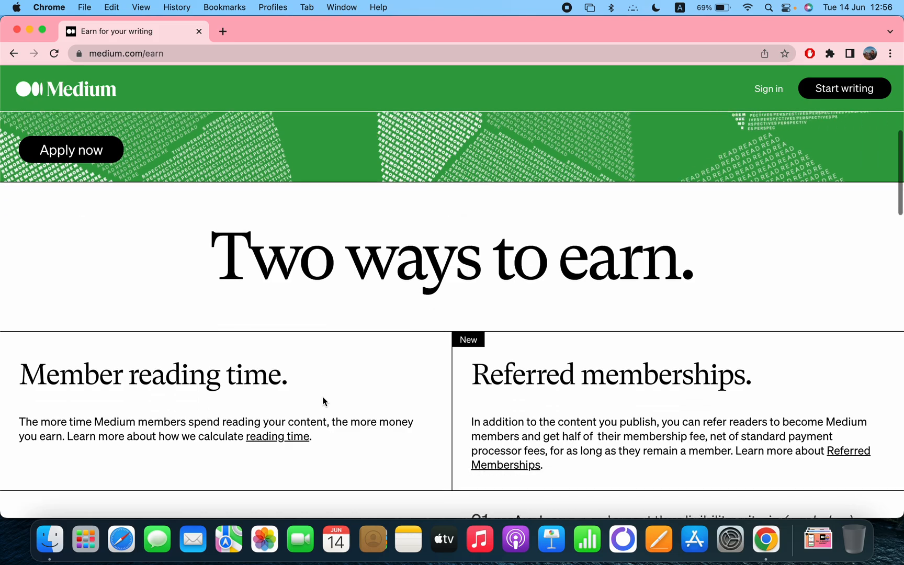
pyautogui.scroll(-3)
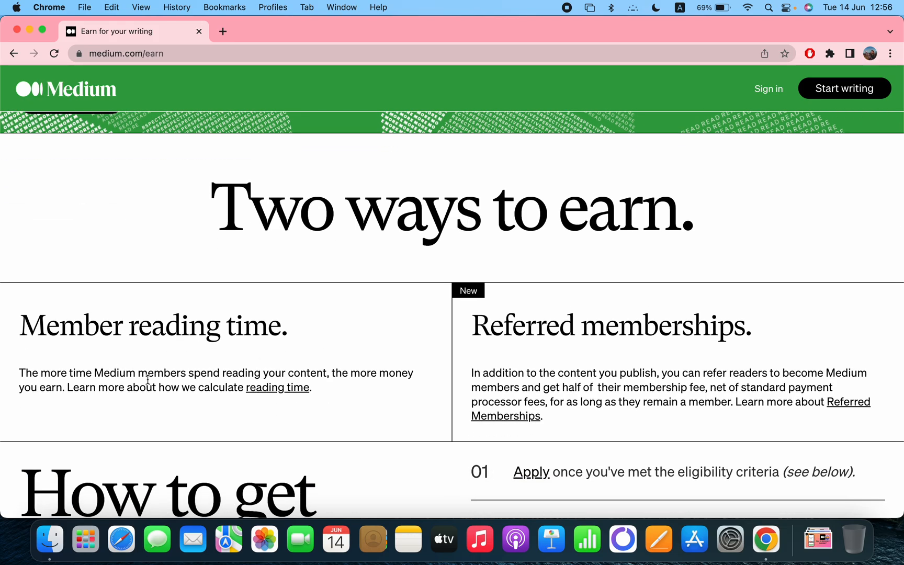
pyautogui.moveTo(199, 392)
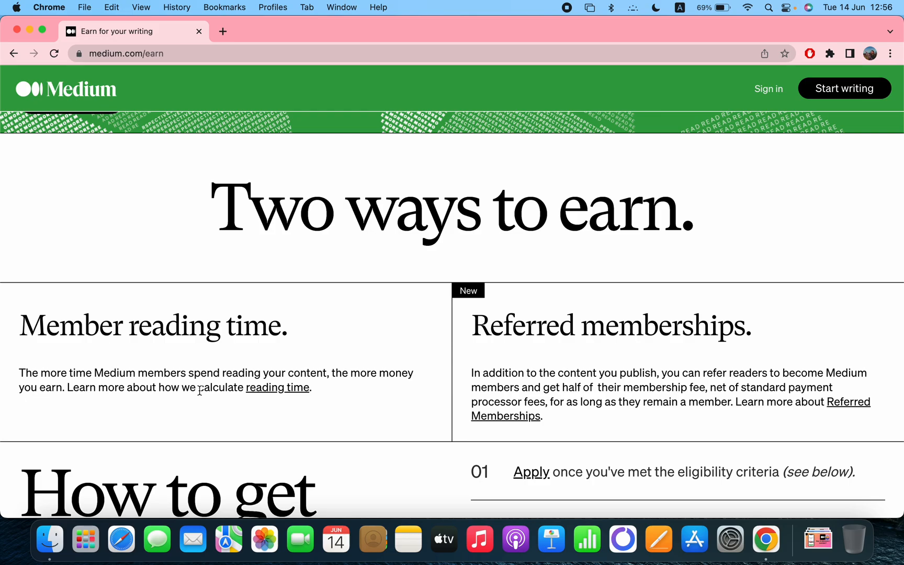
pyautogui.moveTo(257, 398)
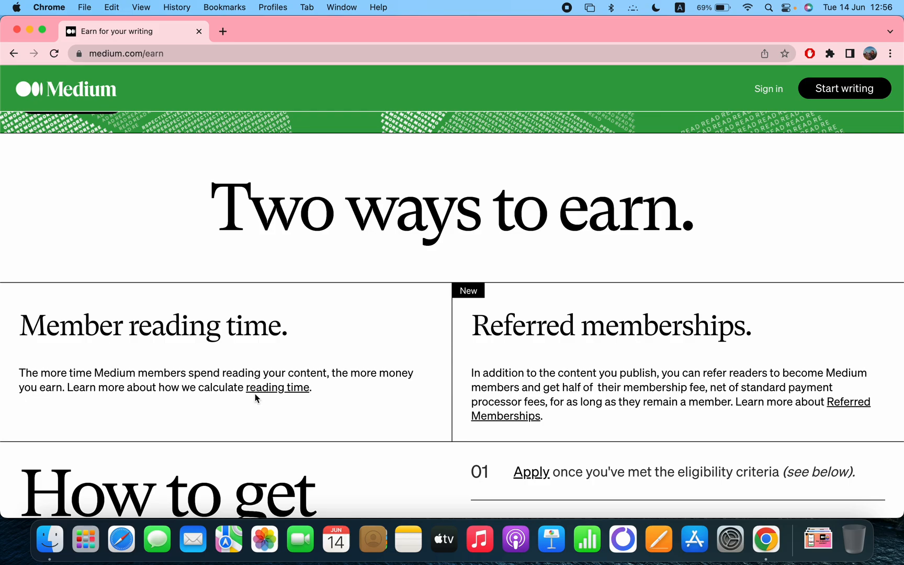
pyautogui.moveTo(276, 387)
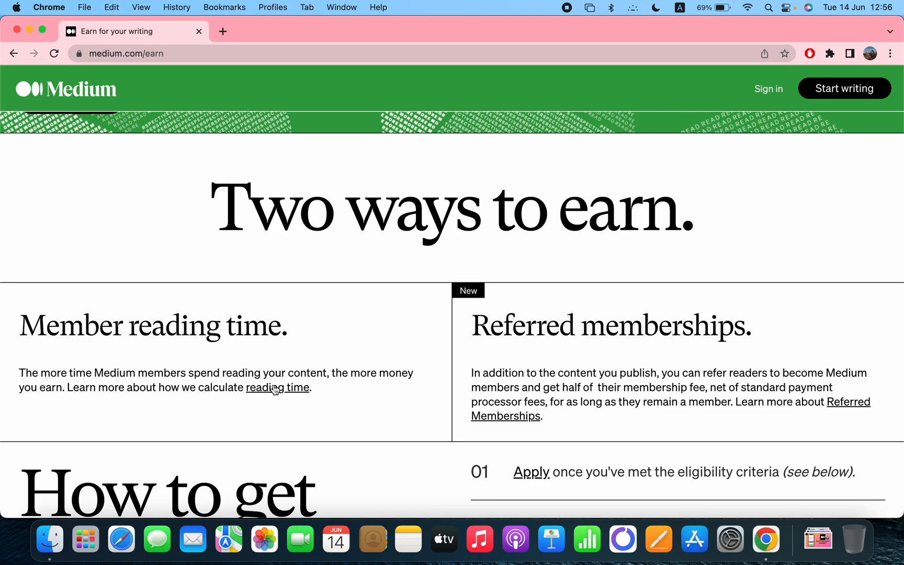
pyautogui.moveTo(277, 387)
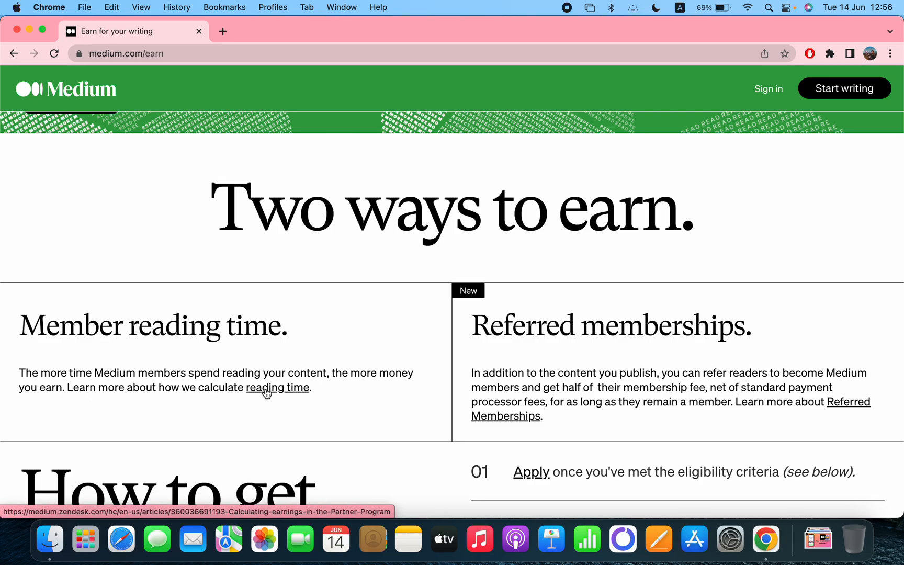
pyautogui.moveTo(573, 361)
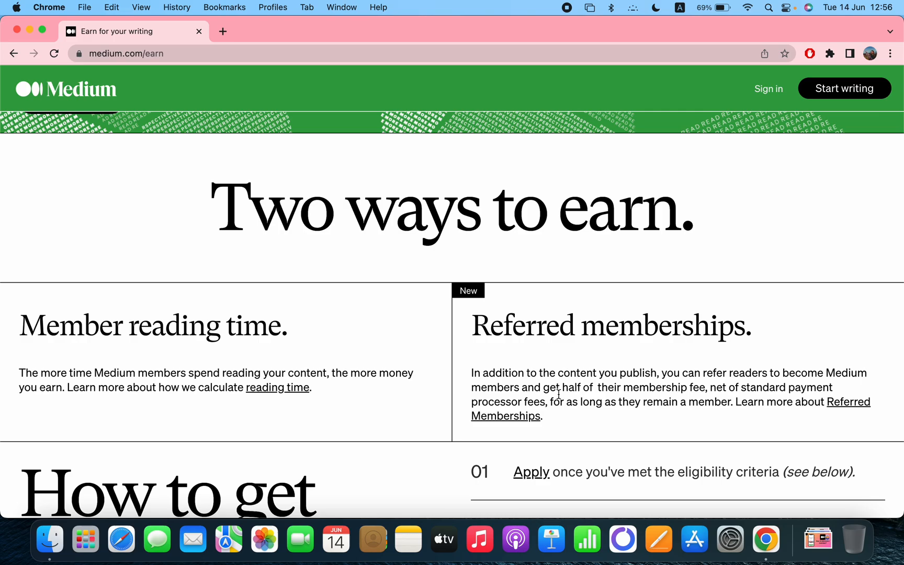
pyautogui.moveTo(548, 431)
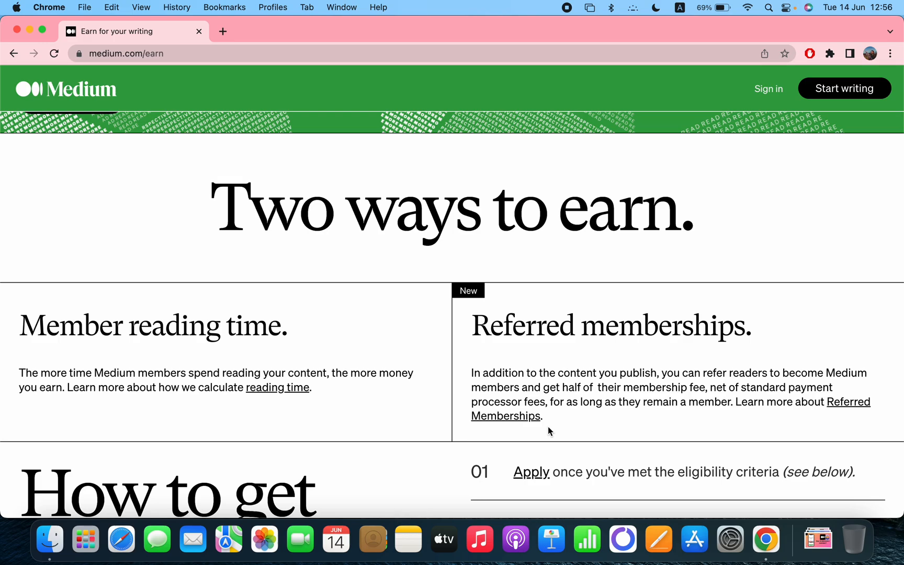
pyautogui.moveTo(647, 416)
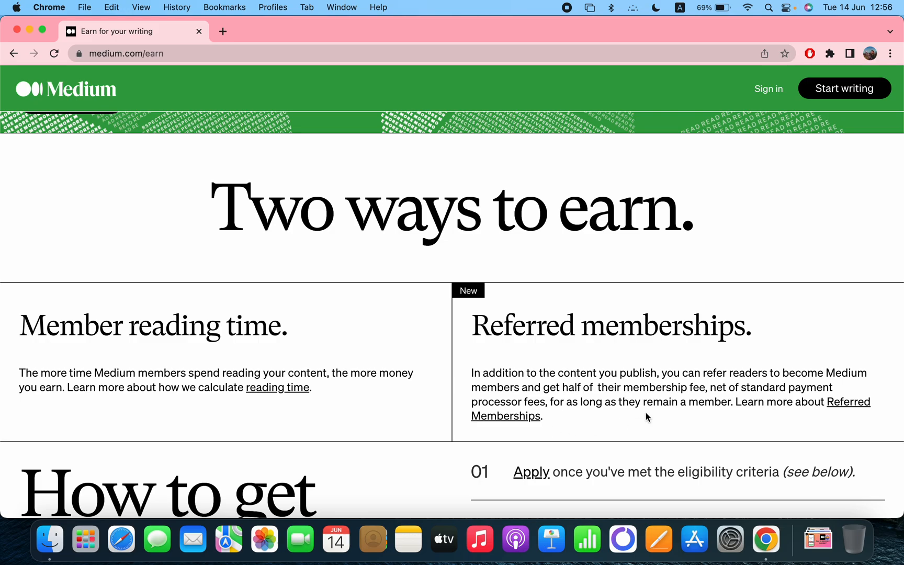
pyautogui.moveTo(847, 409)
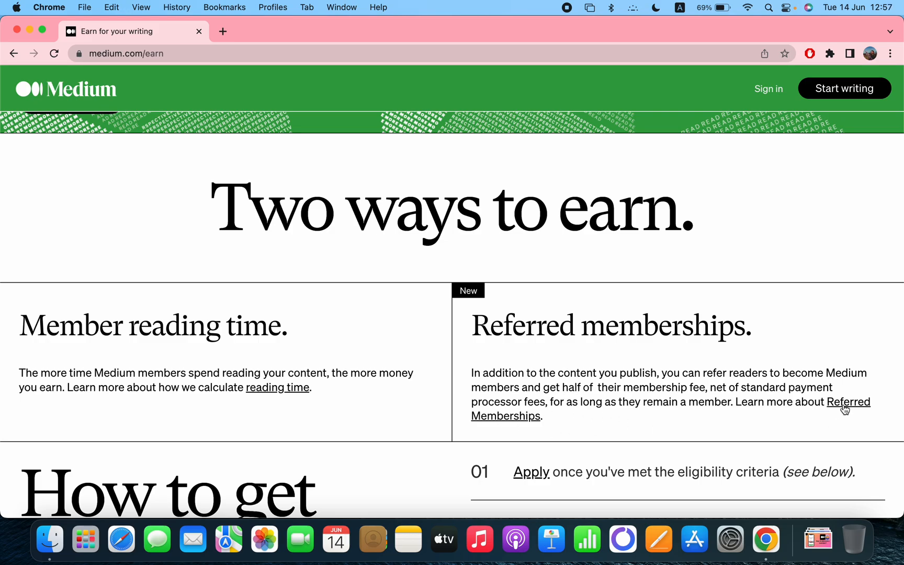
# Step: Scroll down the earn page through How to get started steps 02–06 to the Eligibility criteria header
pyautogui.scroll(-3)
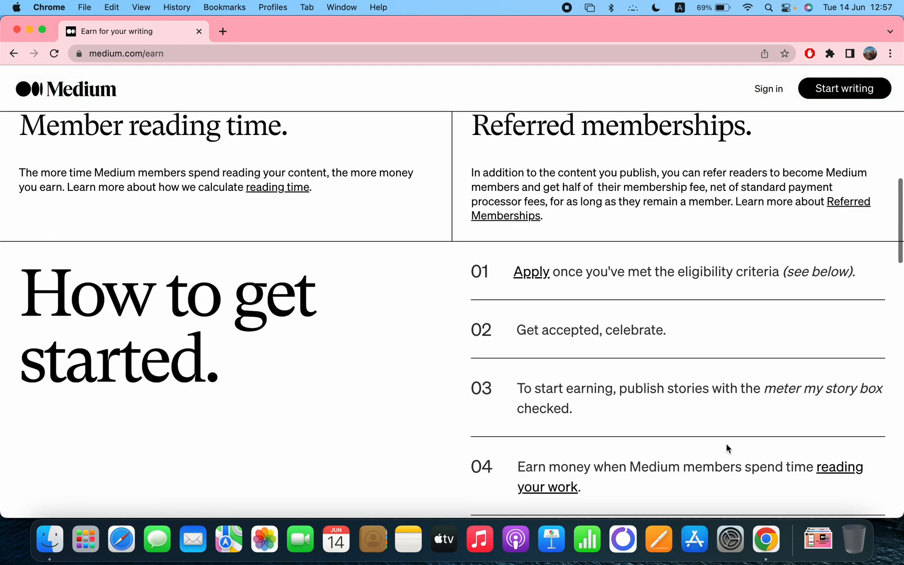
pyautogui.scroll(-3)
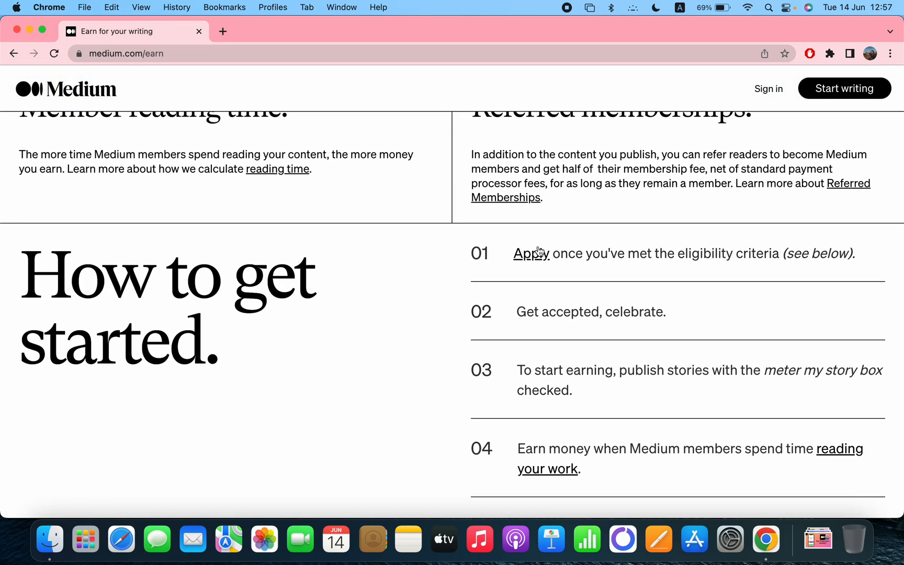
pyautogui.moveTo(652, 267)
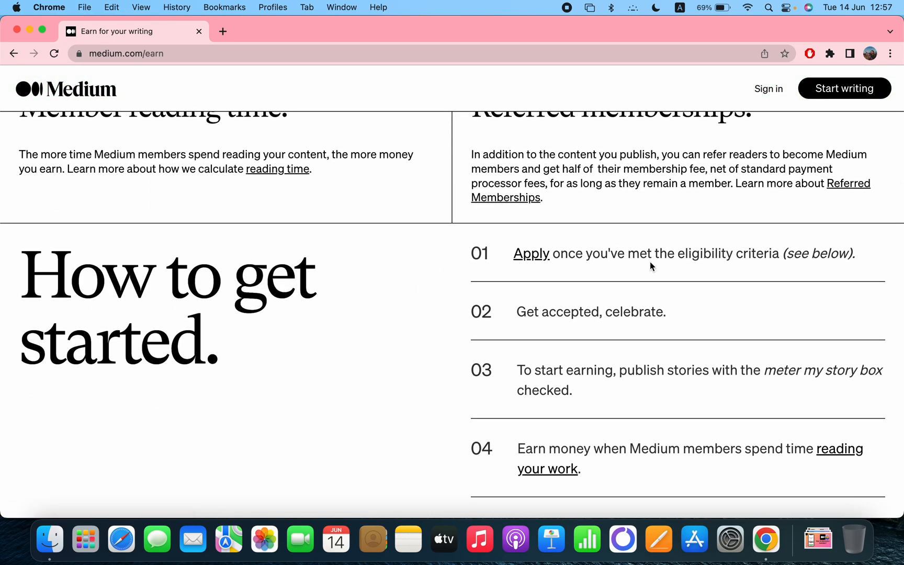
pyautogui.moveTo(564, 338)
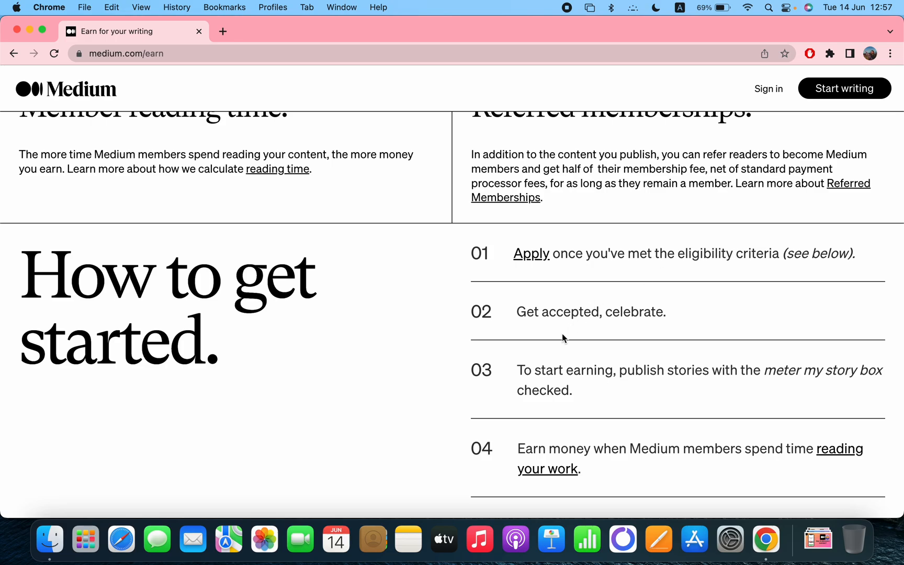
pyautogui.scroll(-3)
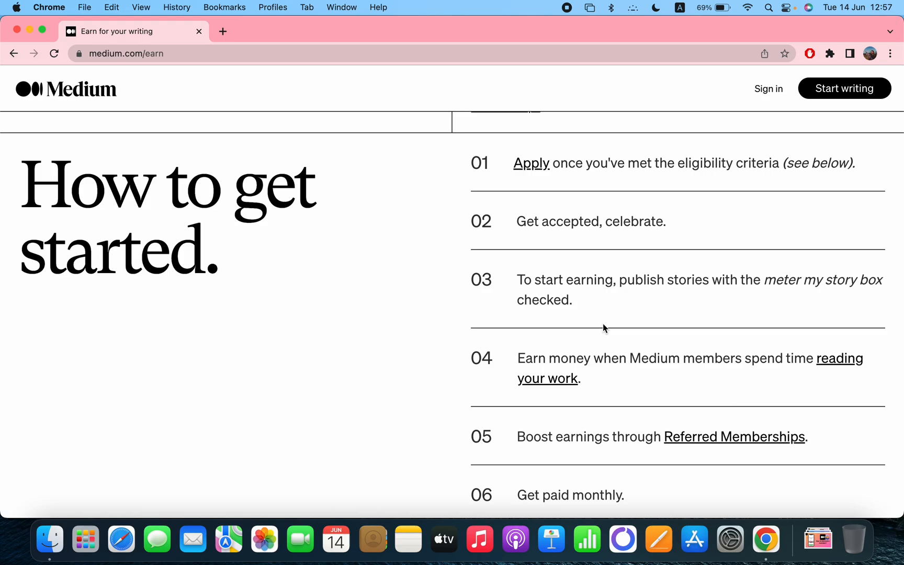
pyautogui.moveTo(600, 360)
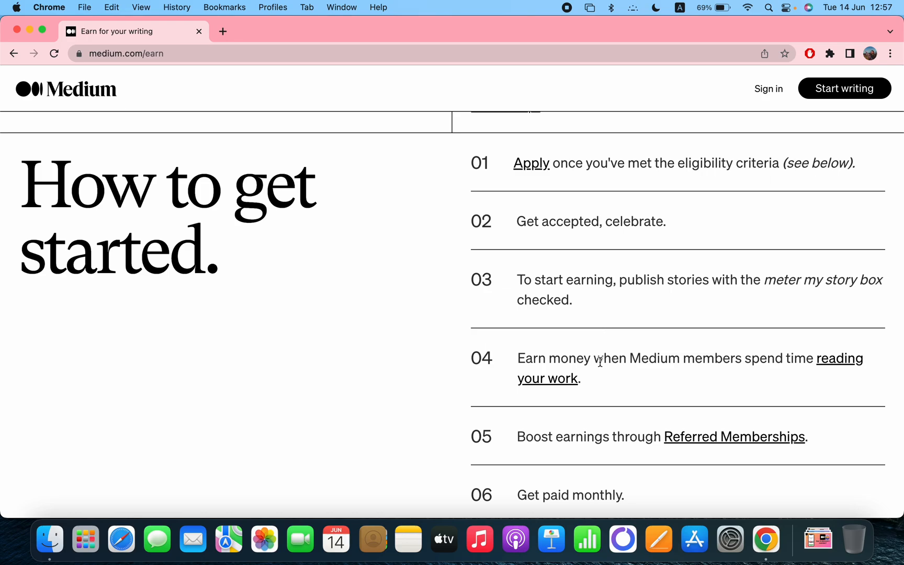
pyautogui.scroll(-3)
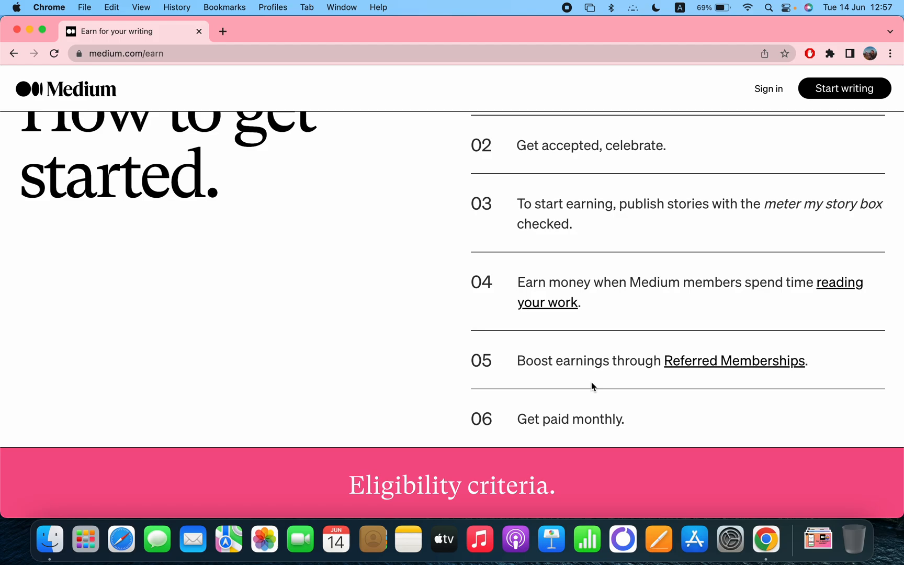
# Step: Scroll to the Eligibility criteria section: publish a story, gain 100+ followers, stay active
pyautogui.scroll(-3)
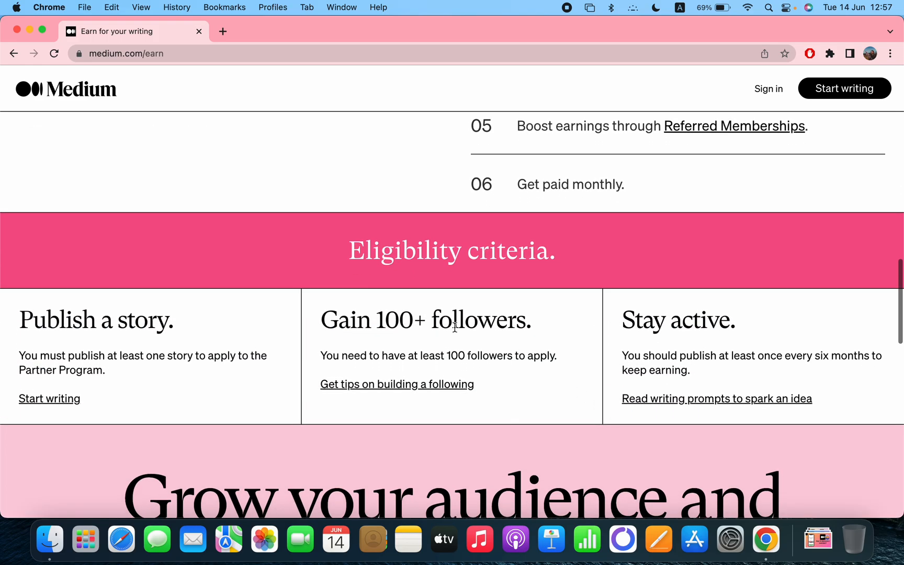
pyautogui.moveTo(342, 271)
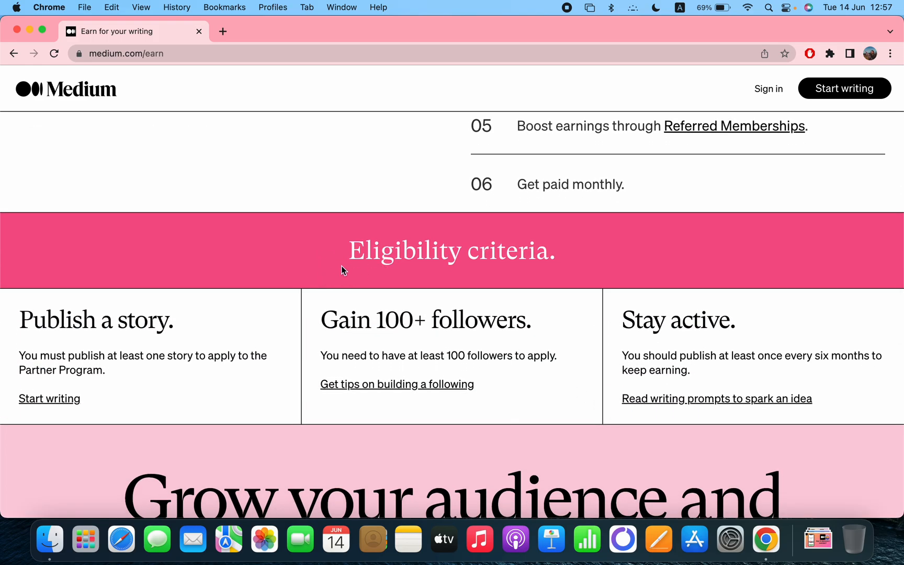
pyautogui.moveTo(154, 330)
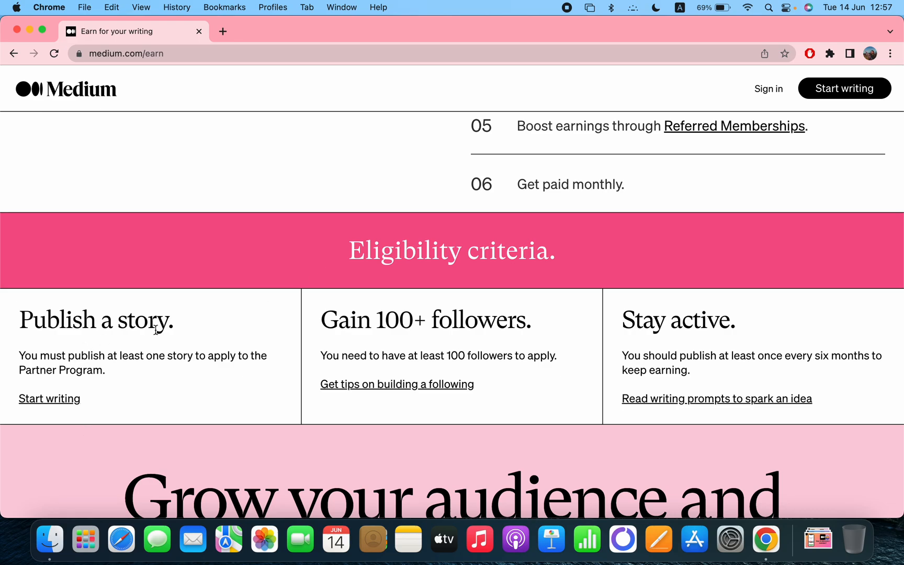
pyautogui.moveTo(153, 371)
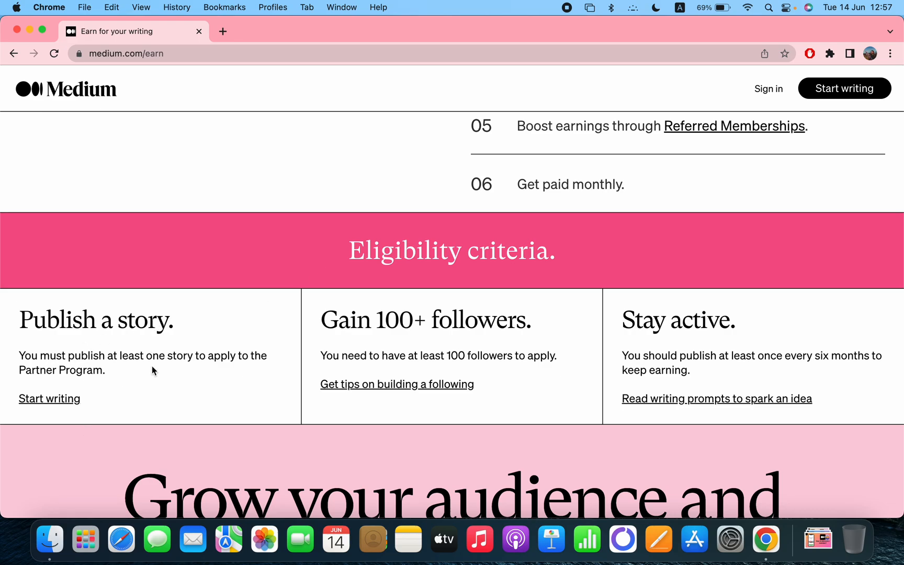
pyautogui.moveTo(156, 379)
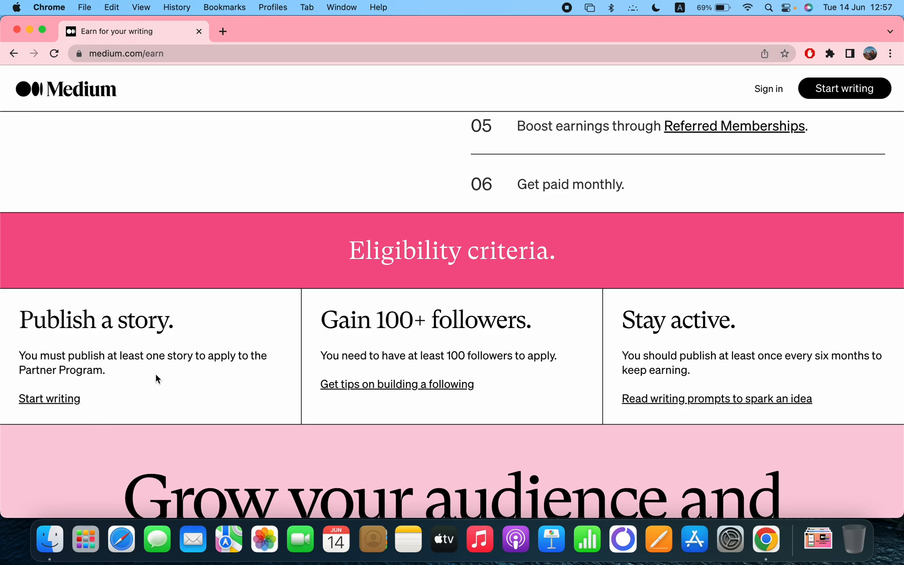
pyautogui.moveTo(396, 323)
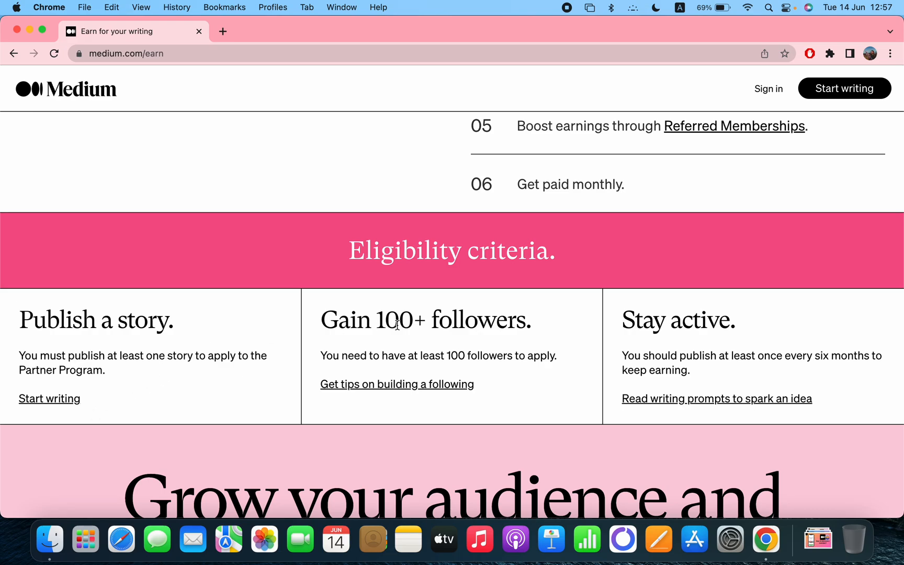
pyautogui.moveTo(480, 370)
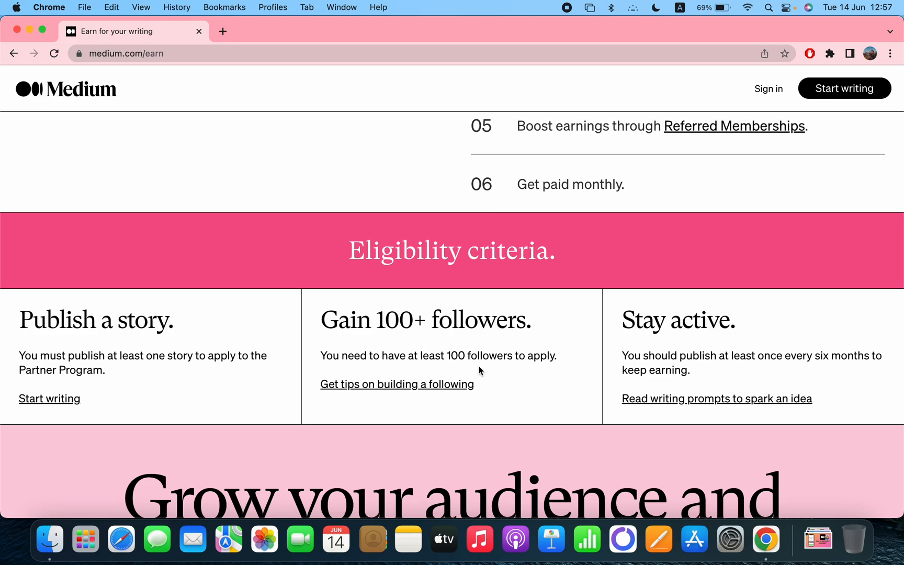
pyautogui.moveTo(551, 394)
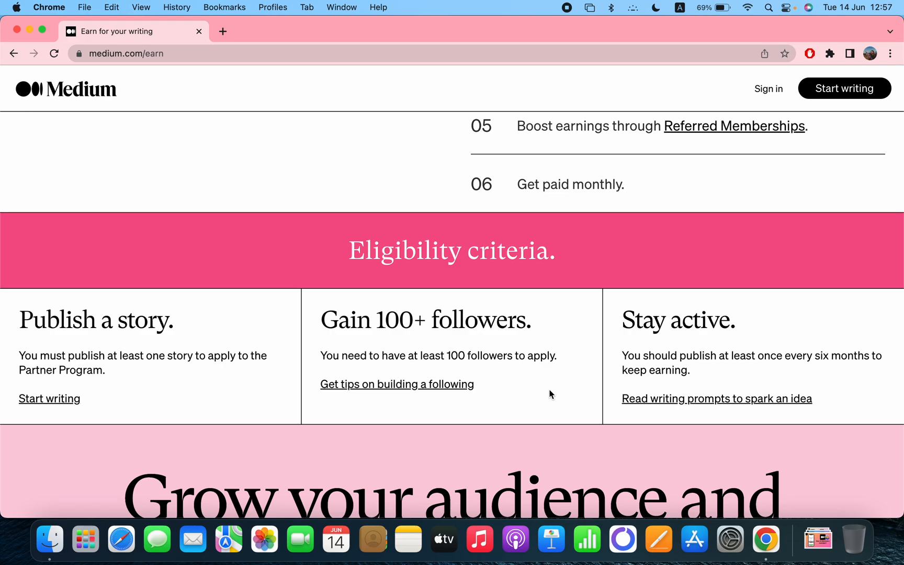
pyautogui.moveTo(610, 359)
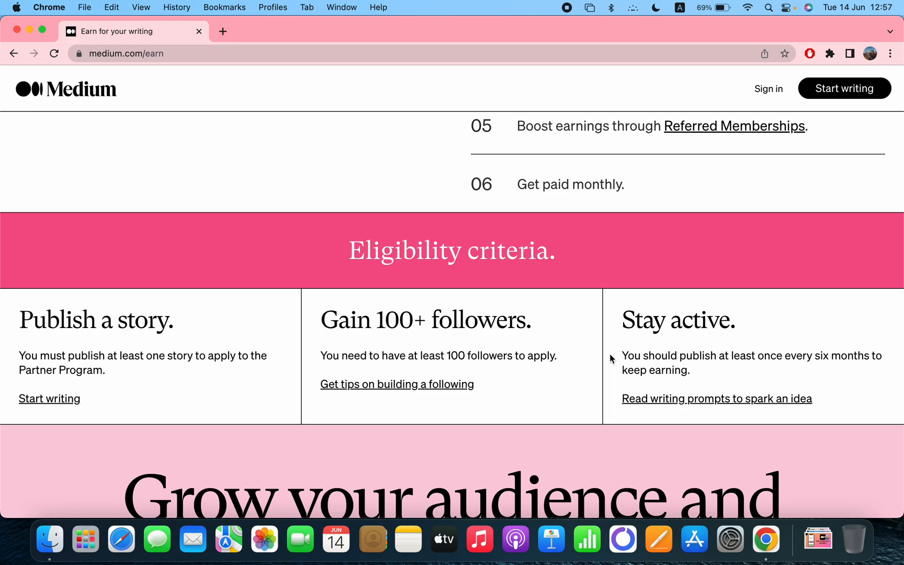
pyautogui.scroll(3)
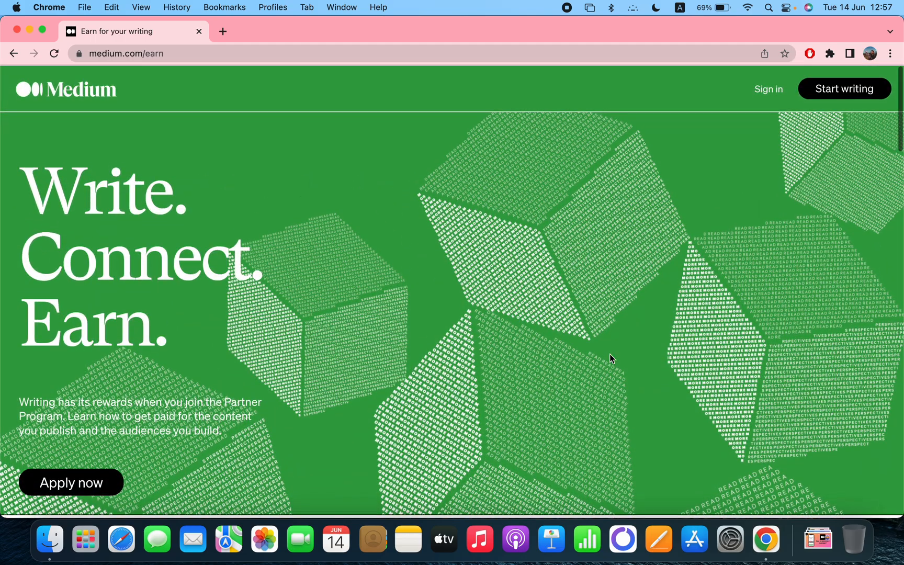
# Step: Scroll down to Two ways to earn, then navigate back to the Medium home feed
pyautogui.scroll(-3)
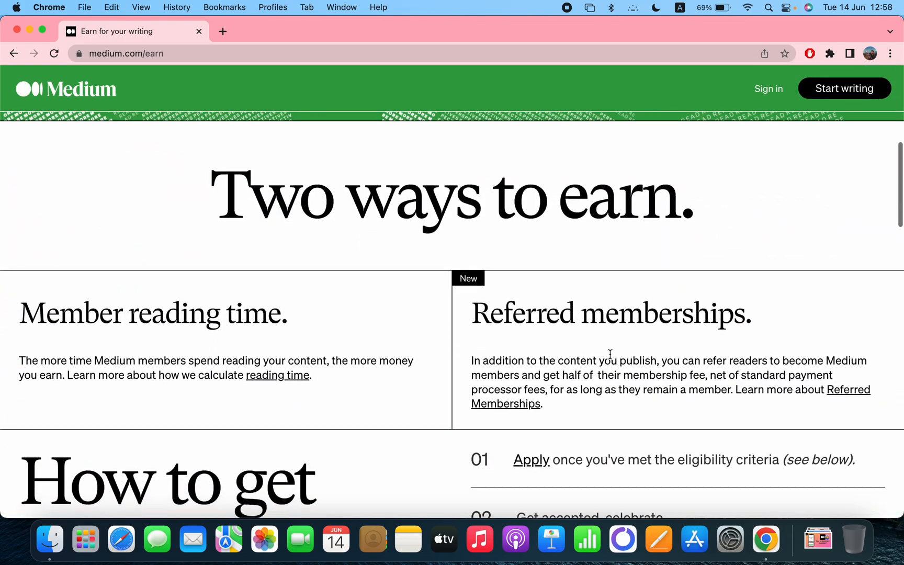
pyautogui.scroll(-3)
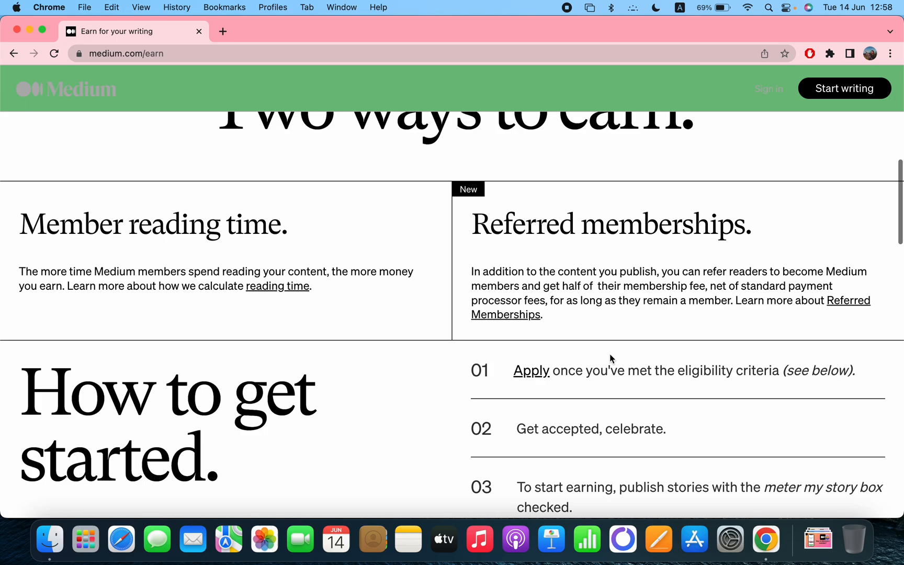
pyautogui.scroll(-3)
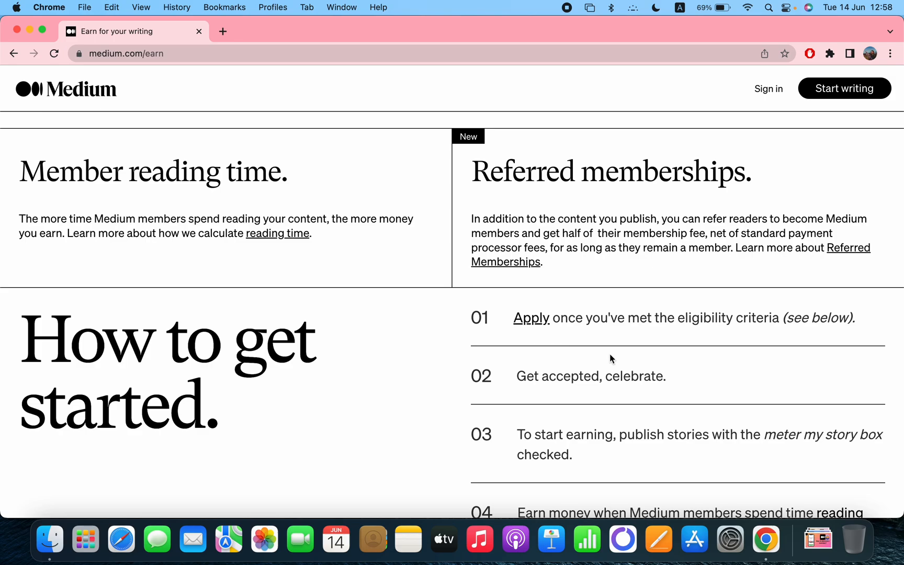
pyautogui.click(13, 53)
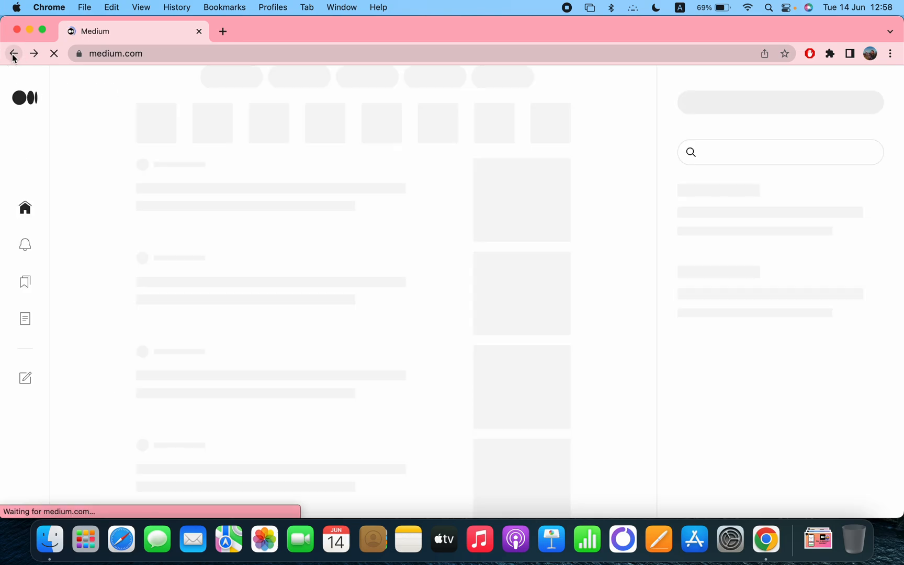
pyautogui.click(25, 491)
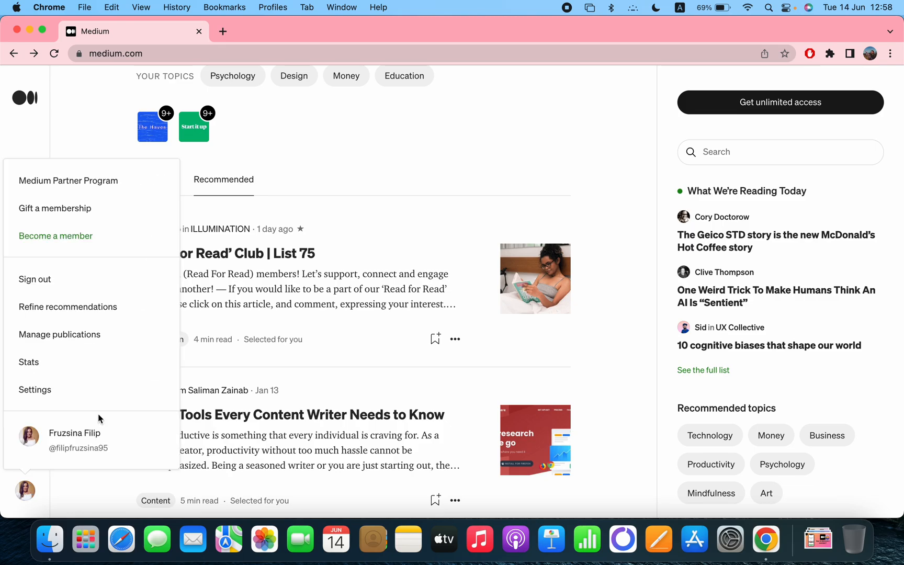
pyautogui.moveTo(68, 180)
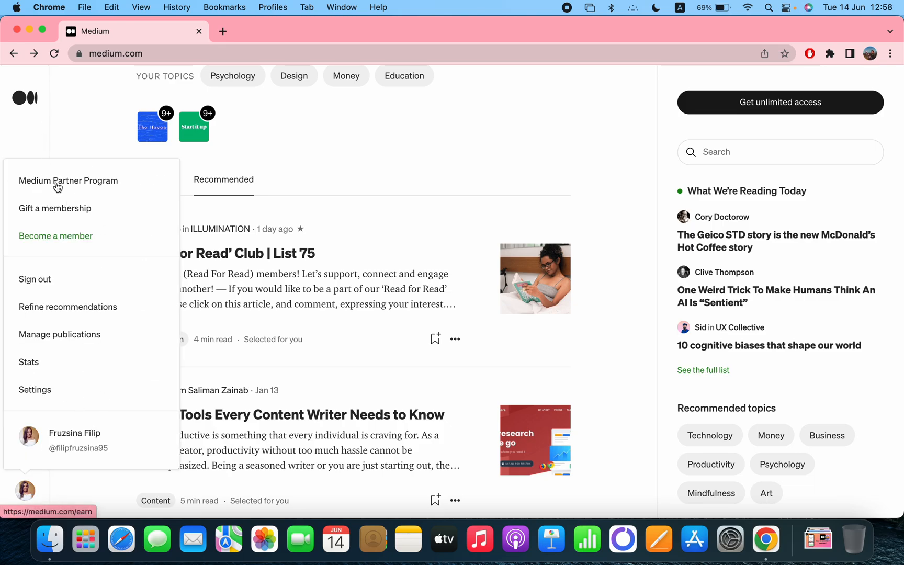
pyautogui.click(67, 180)
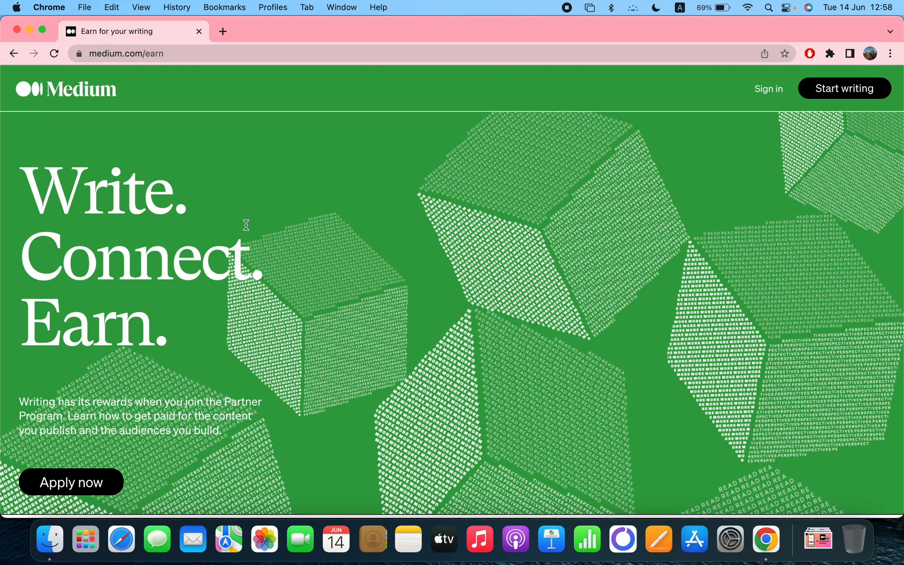
pyautogui.moveTo(497, 290)
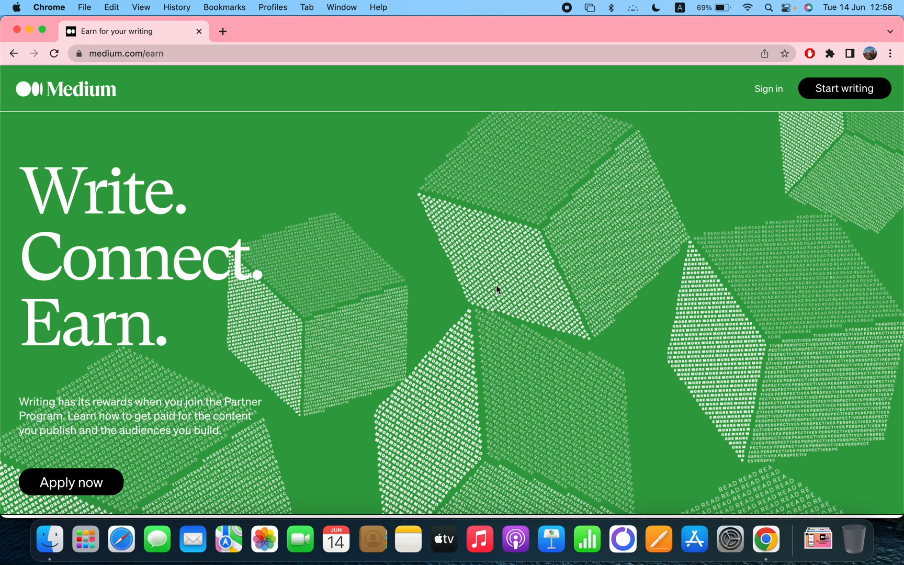
pyautogui.scroll(-3)
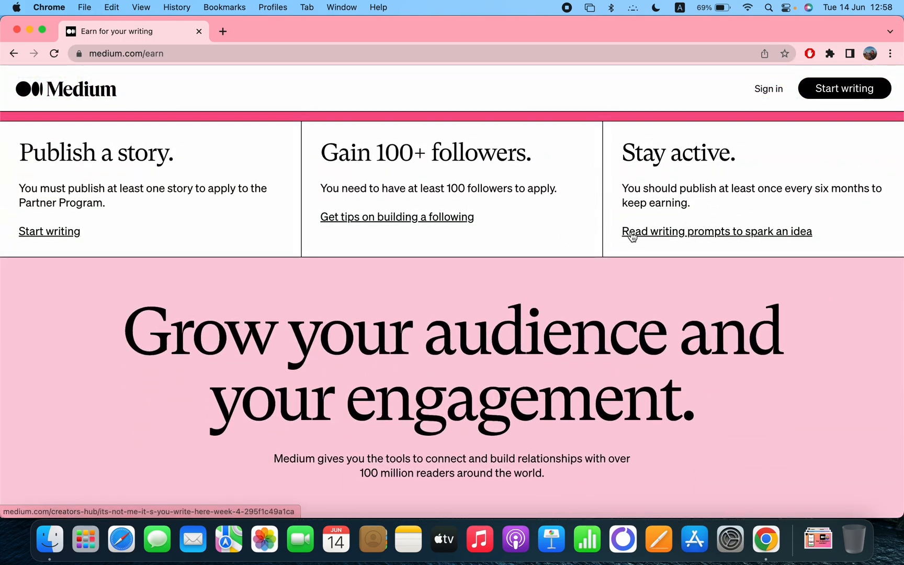
pyautogui.moveTo(726, 198)
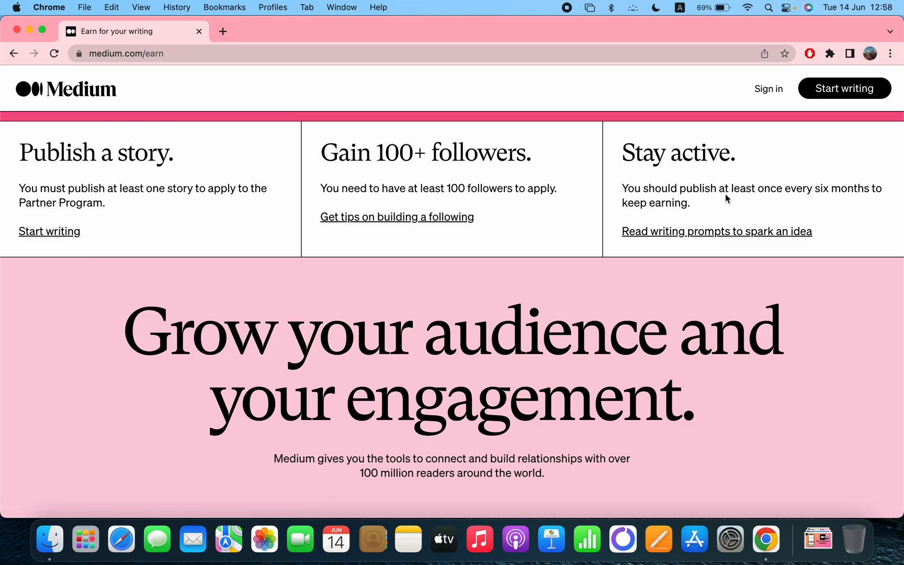
pyautogui.moveTo(756, 208)
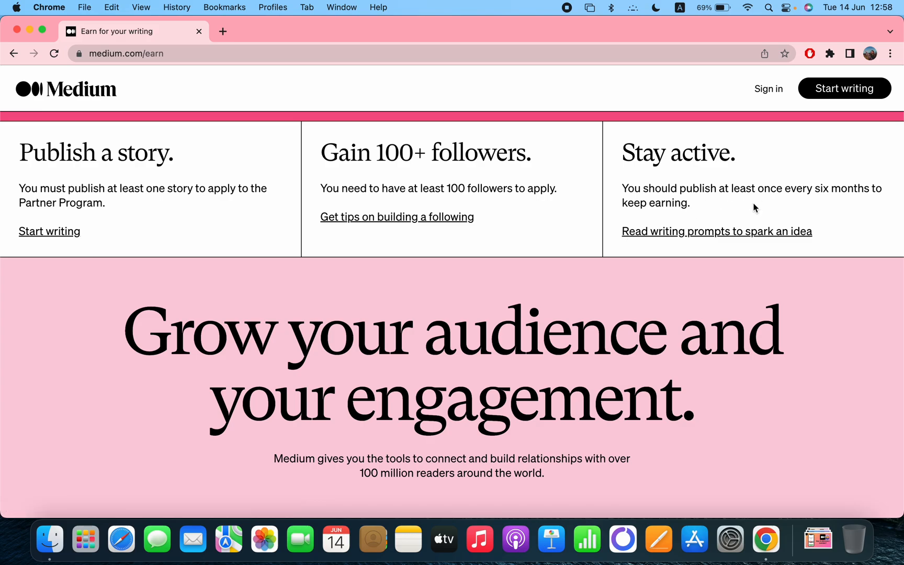
pyautogui.moveTo(675, 222)
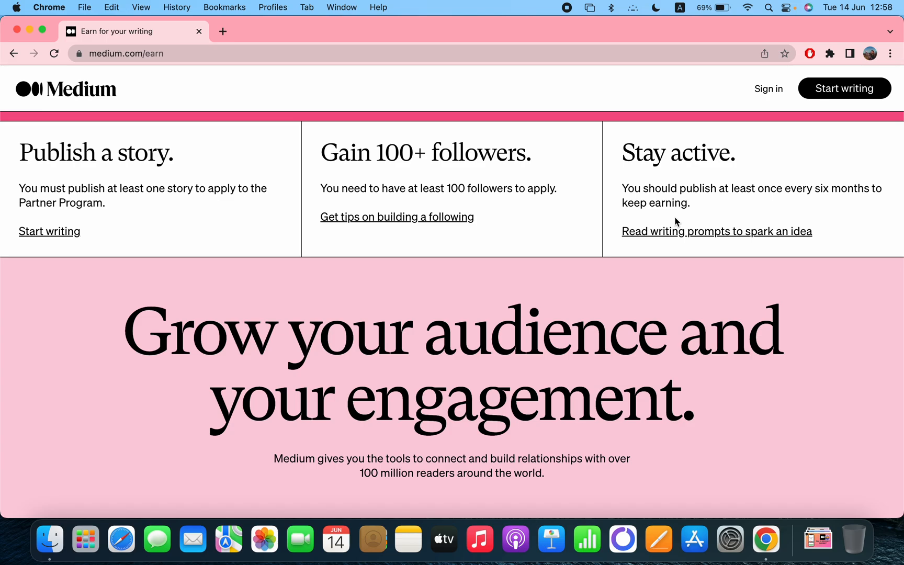
pyautogui.scroll(3)
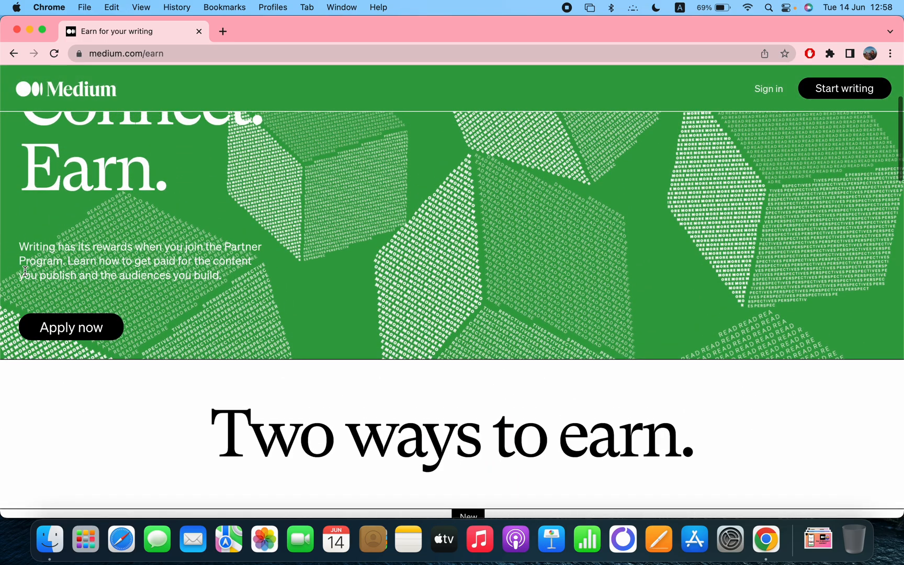
pyautogui.moveTo(85, 330)
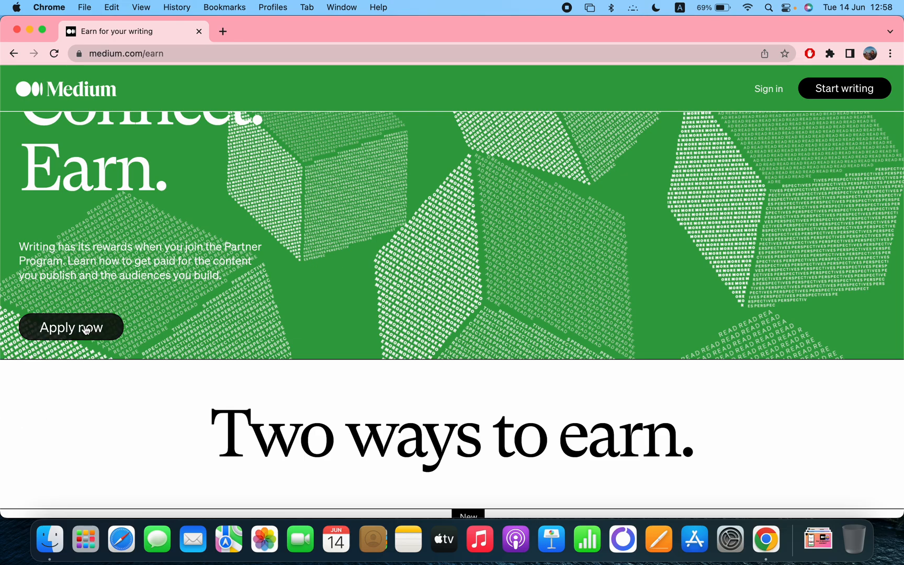
# Step: Launch the Partner Program Application form in a new Typeform tab via Apply now
pyautogui.click(70, 327)
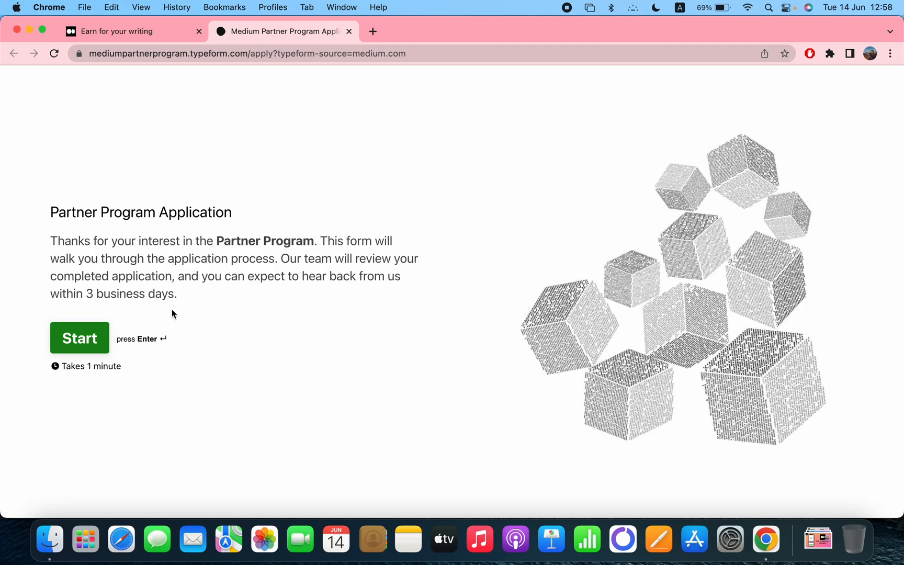
pyautogui.moveTo(273, 258)
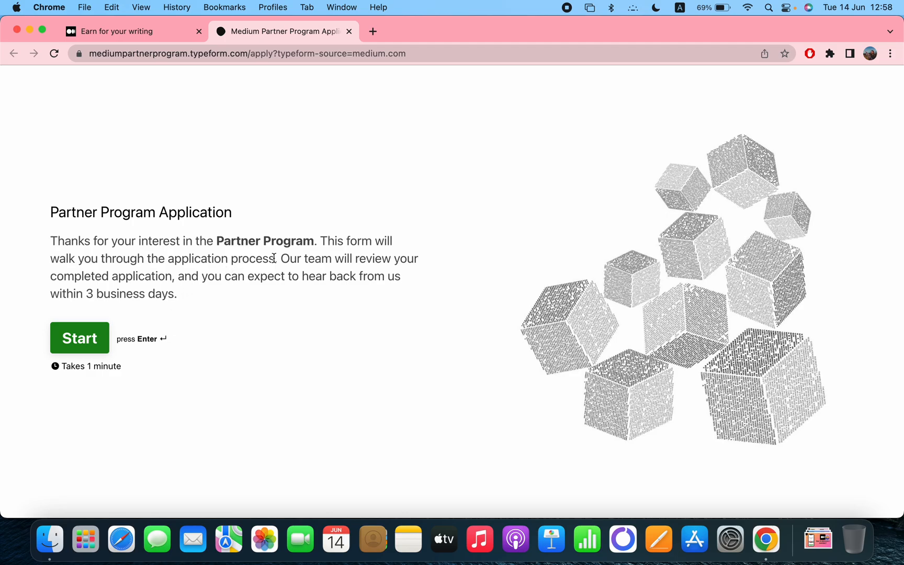
pyautogui.moveTo(258, 306)
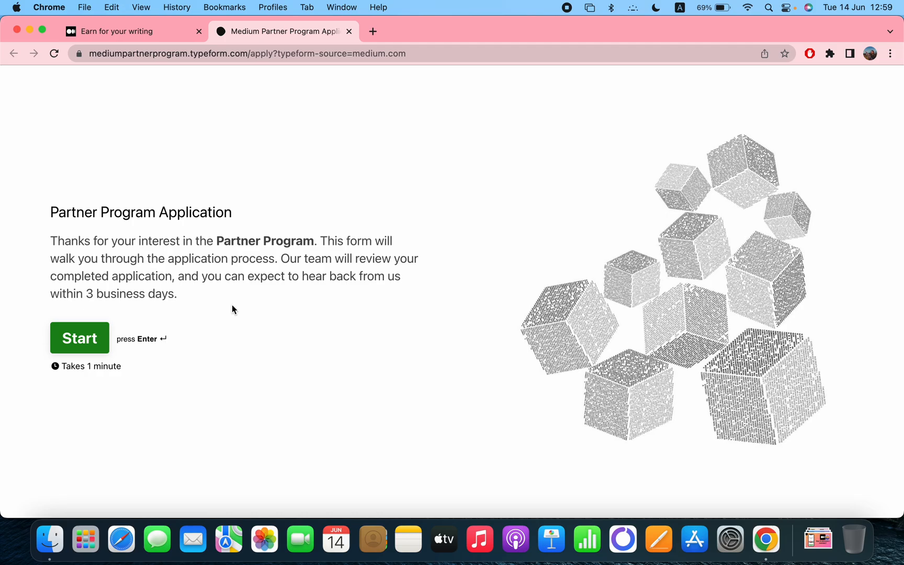
pyautogui.moveTo(148, 328)
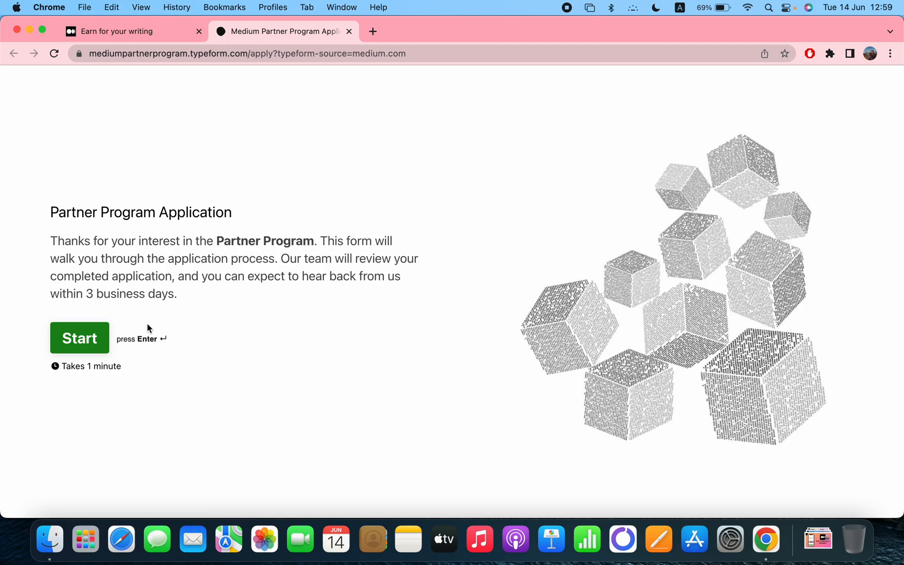
# Step: Start the application and read down the eligibility requirements screen
pyautogui.click(79, 338)
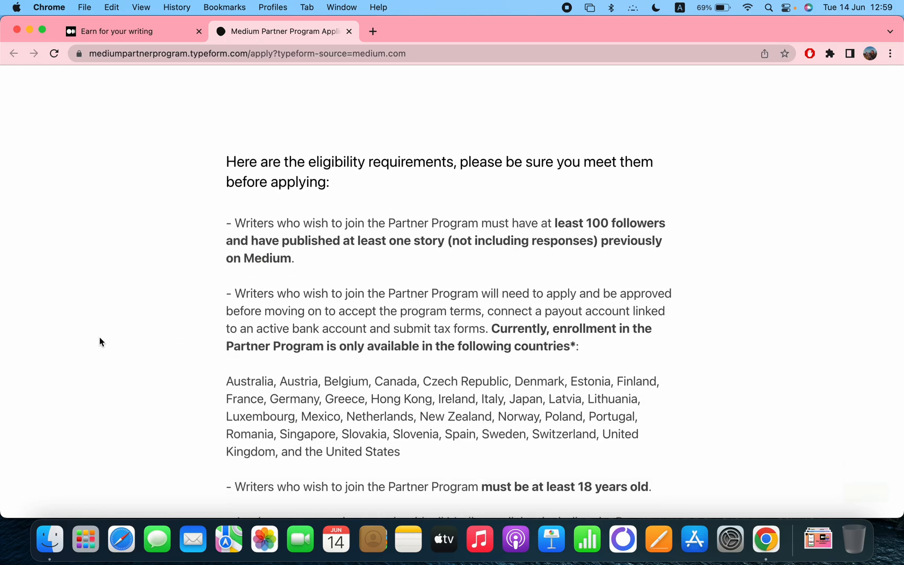
pyautogui.scroll(-3)
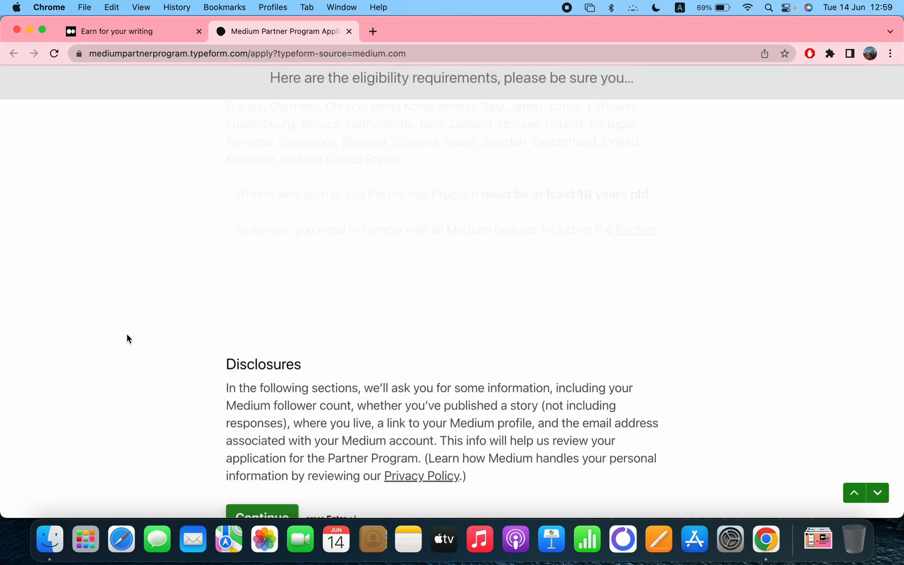
pyautogui.click(260, 512)
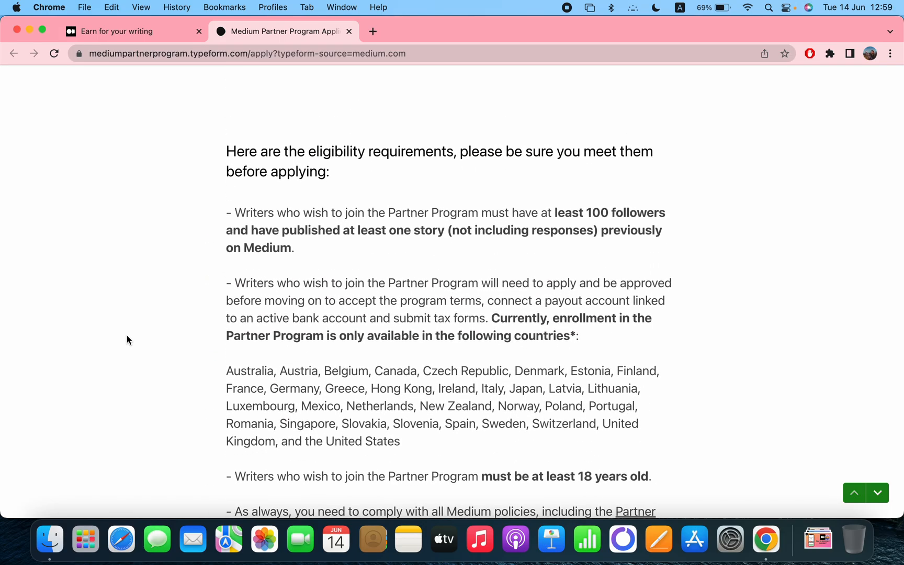
pyautogui.moveTo(239, 298)
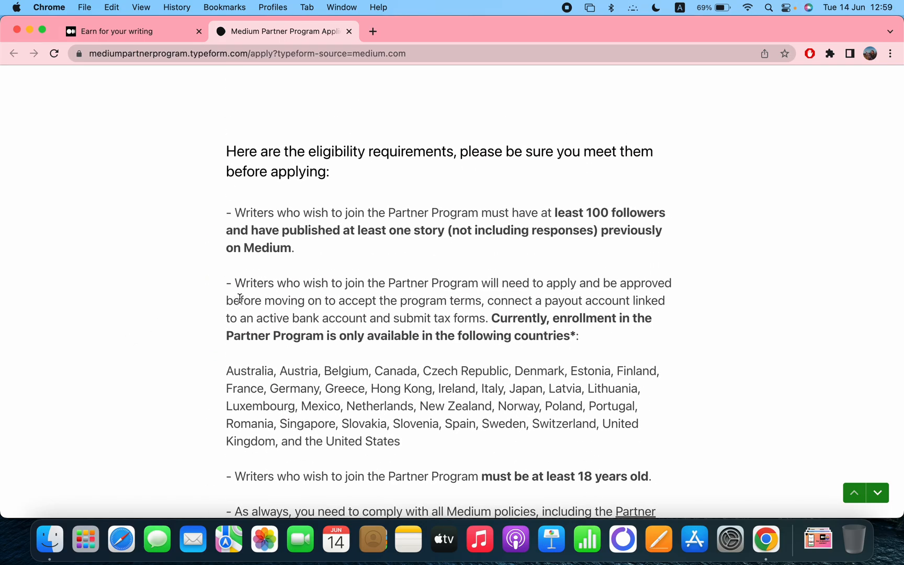
pyautogui.moveTo(412, 160)
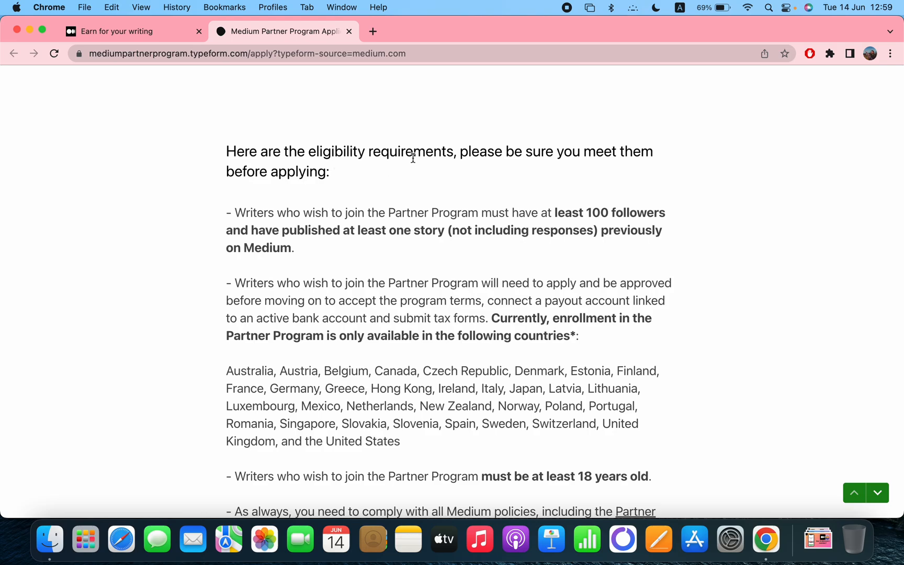
pyautogui.moveTo(350, 223)
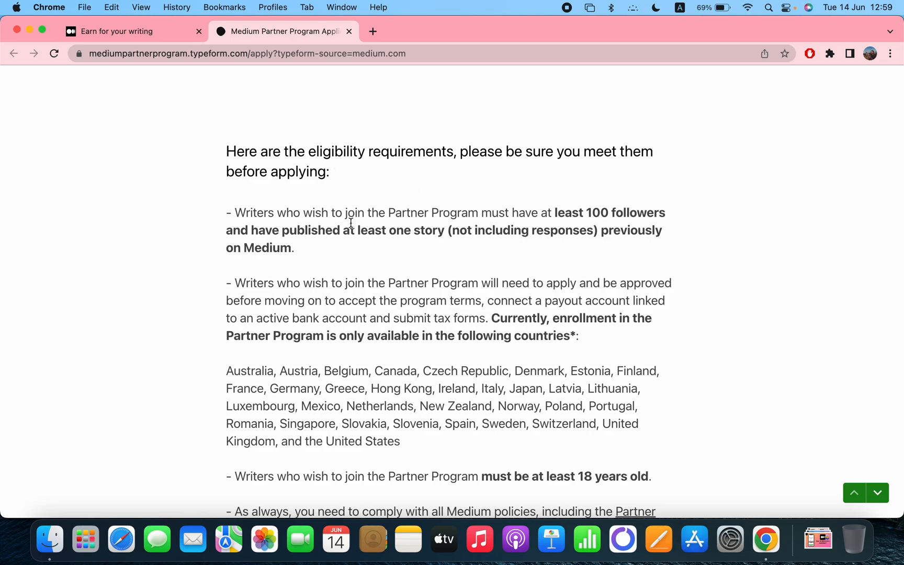
# Step: Continue toward the Disclosures section, then return to the requirements and their closing note
pyautogui.scroll(-3)
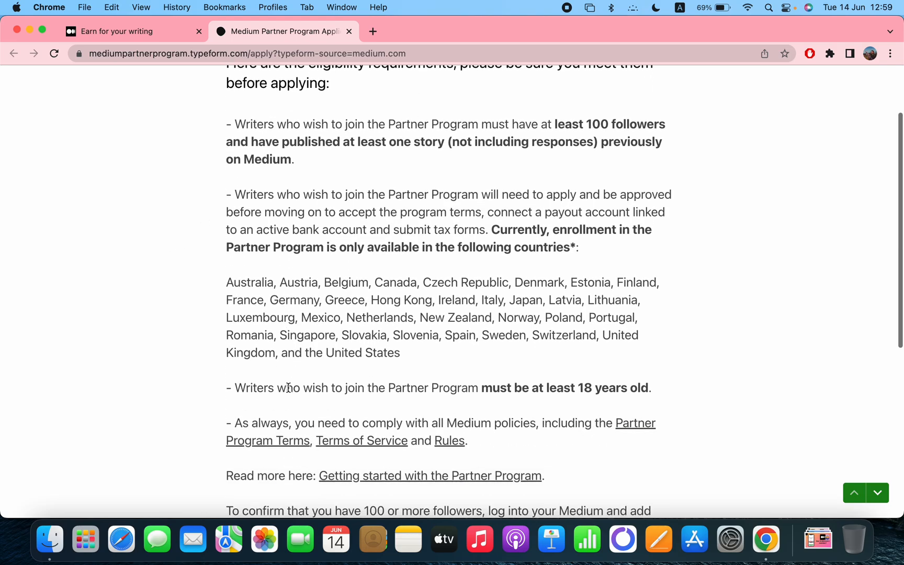
pyautogui.scroll(-3)
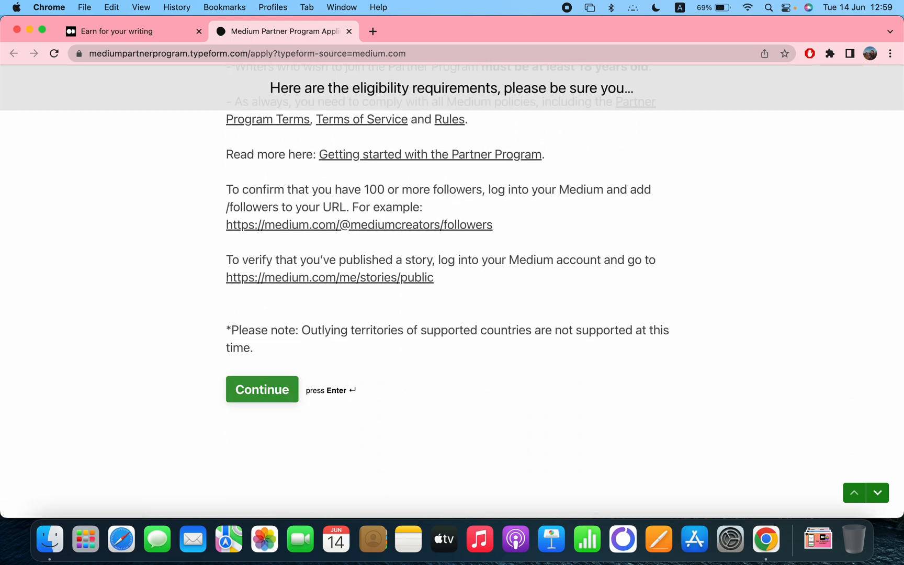
pyautogui.click(261, 389)
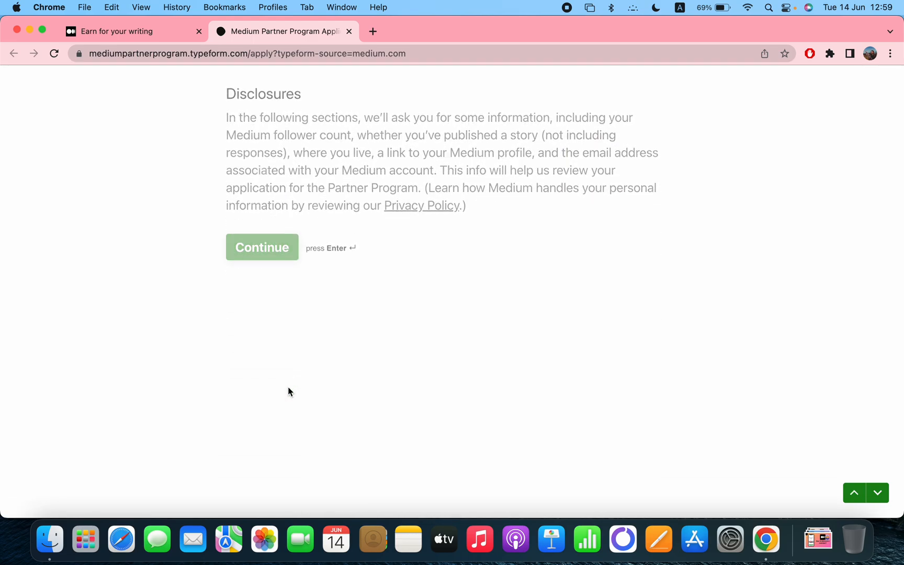
pyautogui.click(261, 247)
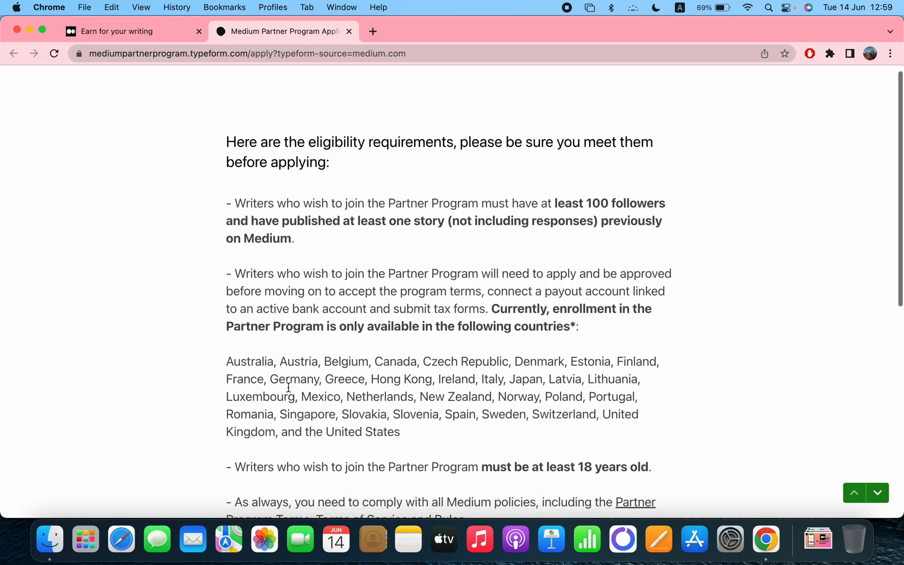
pyautogui.scroll(-3)
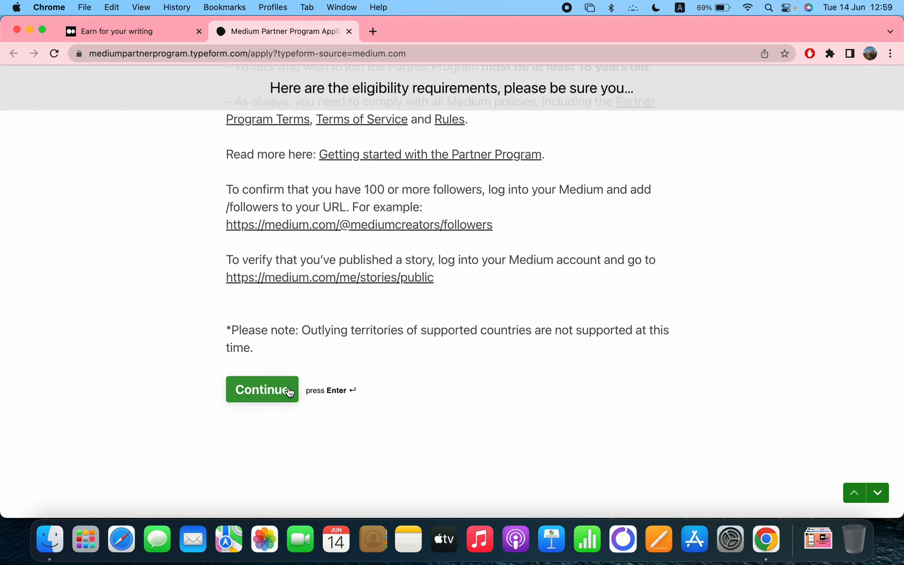